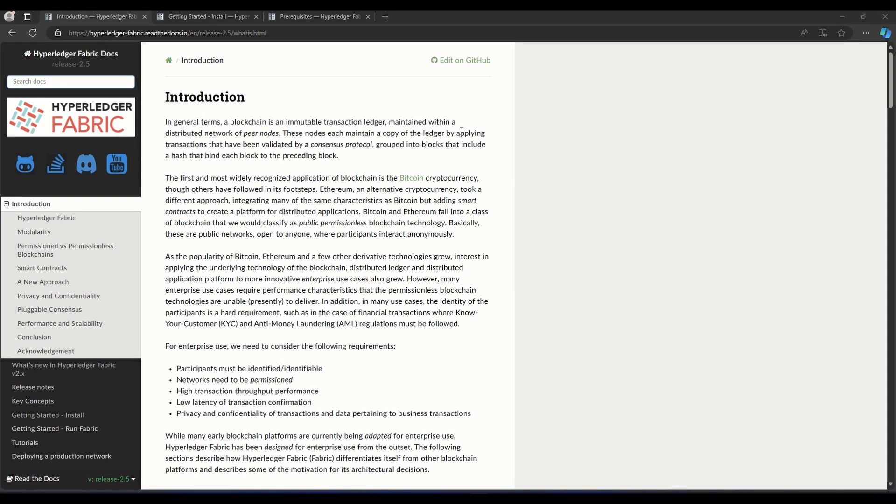
mouse_move(447, 175)
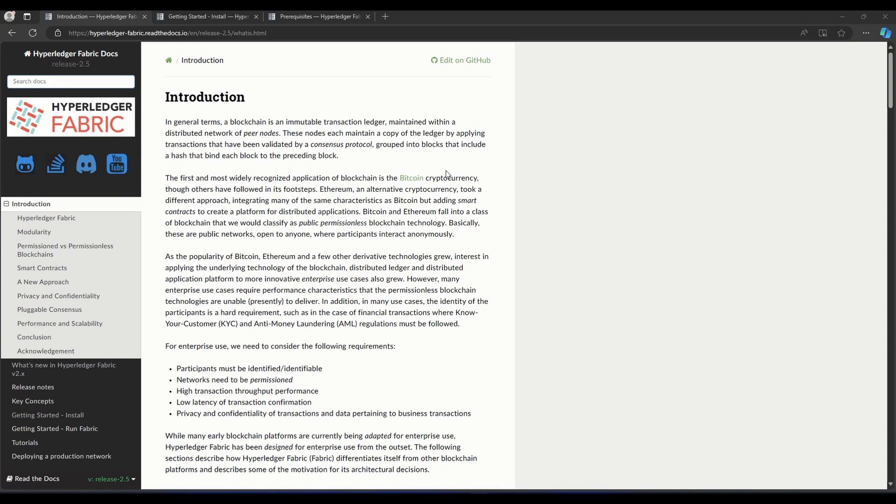
mouse_move(525, 246)
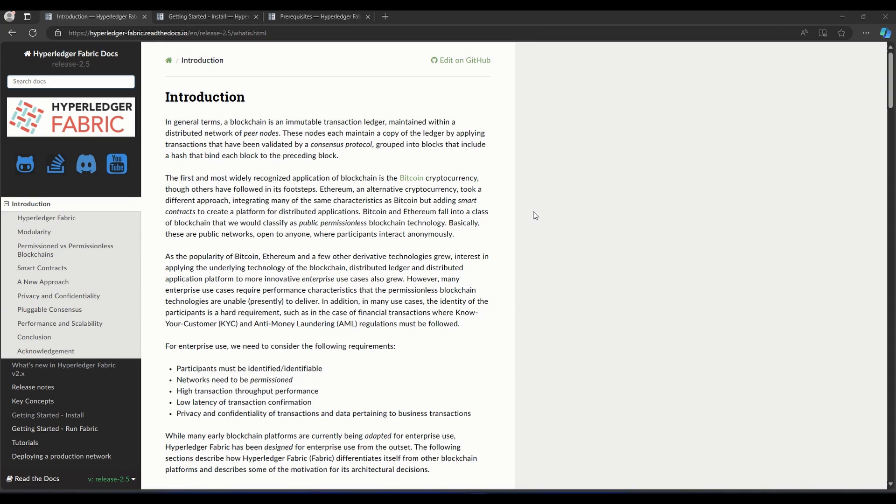
mouse_move(481, 274)
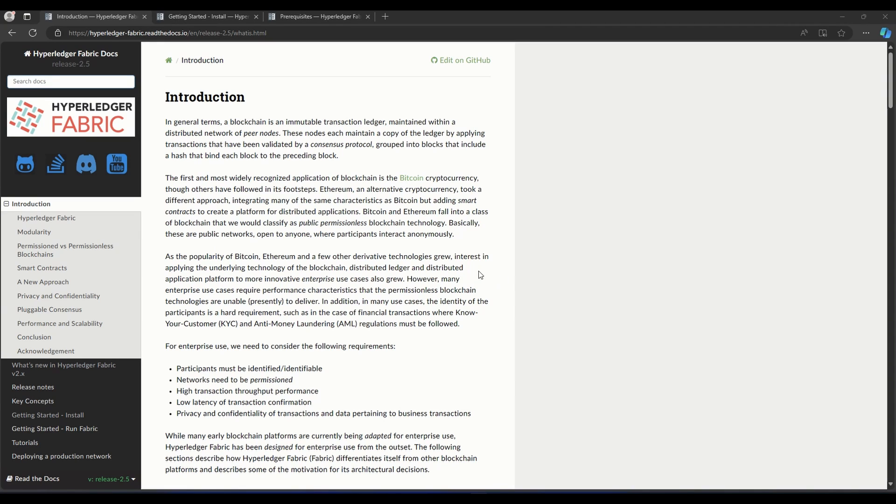
mouse_move(431, 277)
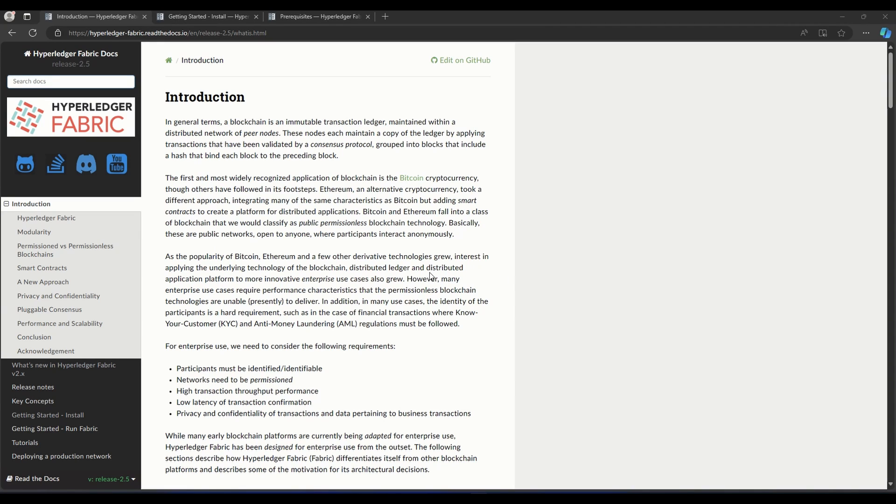
mouse_move(360, 264)
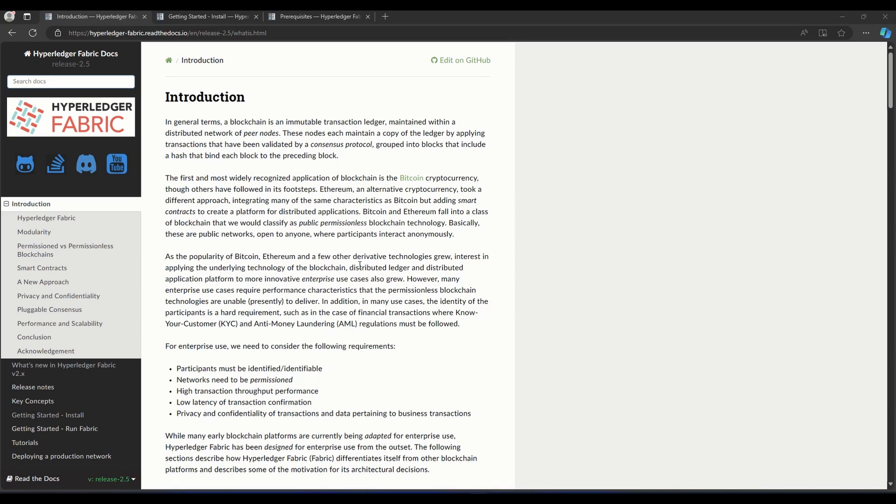
mouse_move(256, 279)
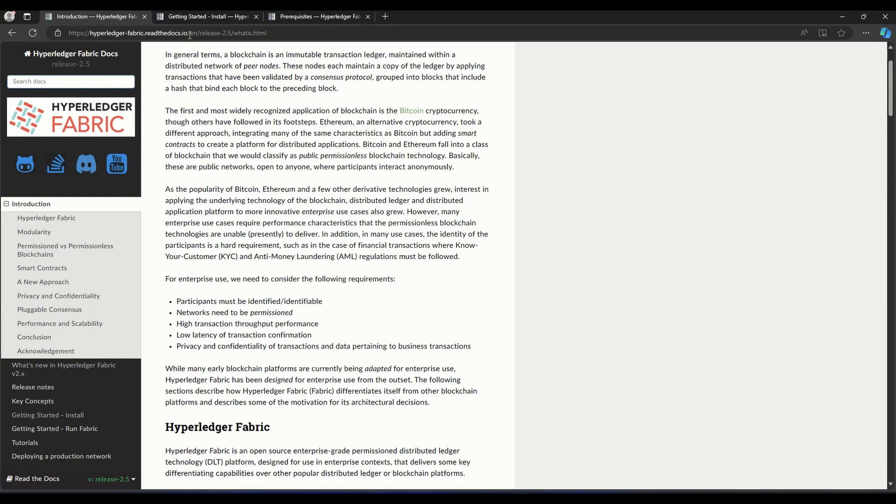
Read down the Fabric introduction, briefly highlighting the phrase 'public permissionless'
scroll("down", 3)
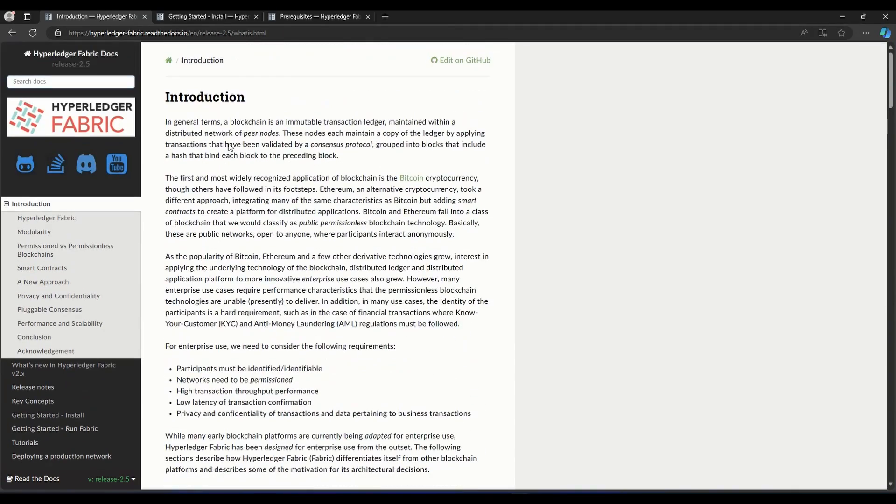
scroll("down", 3)
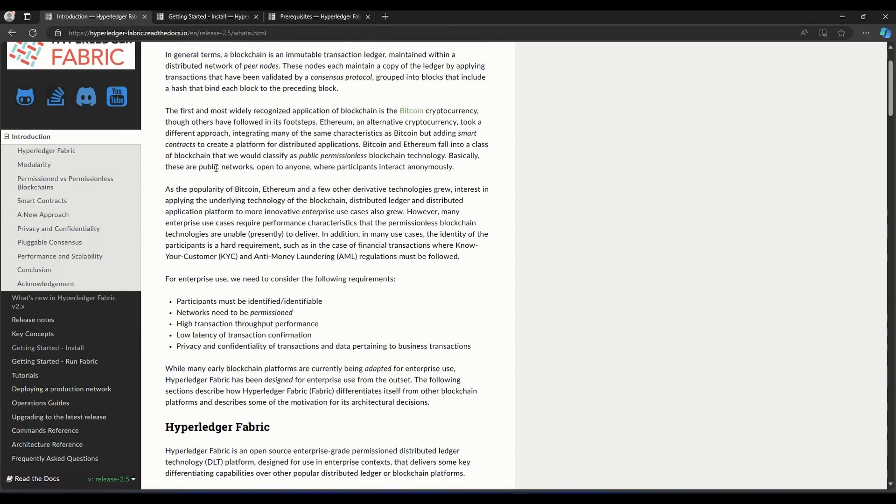
mouse_move(64, 302)
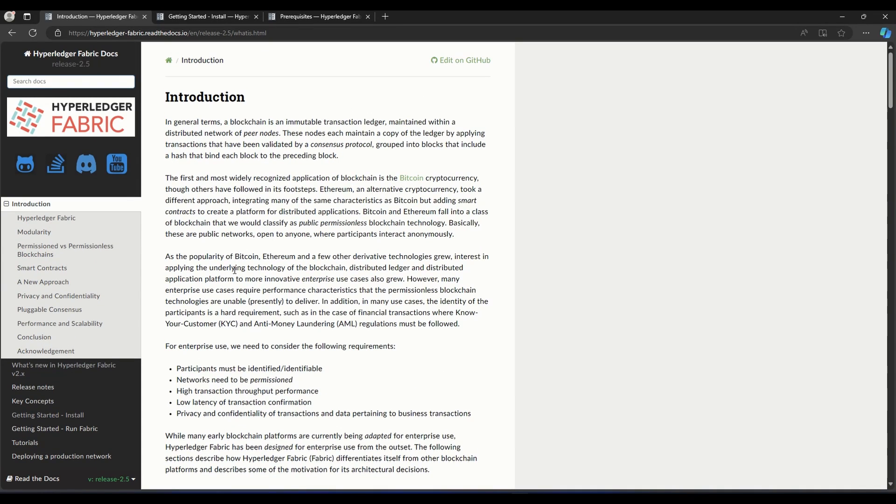
mouse_move(273, 299)
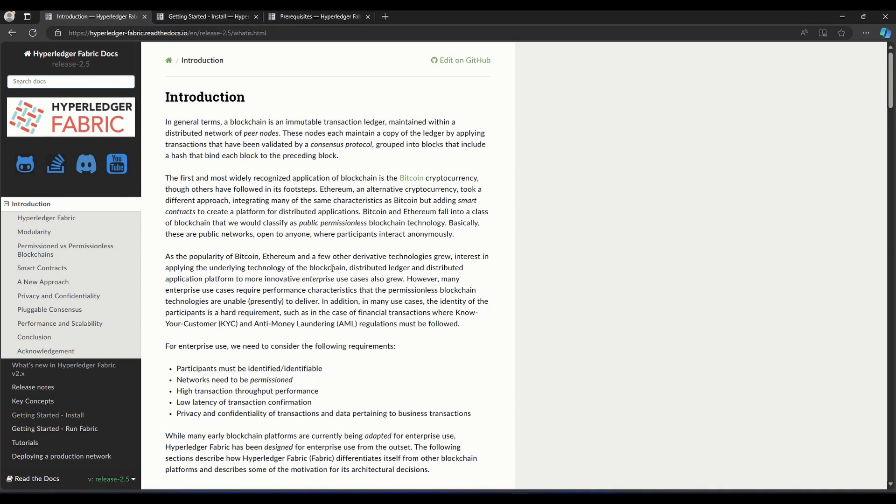
scroll("down", 3)
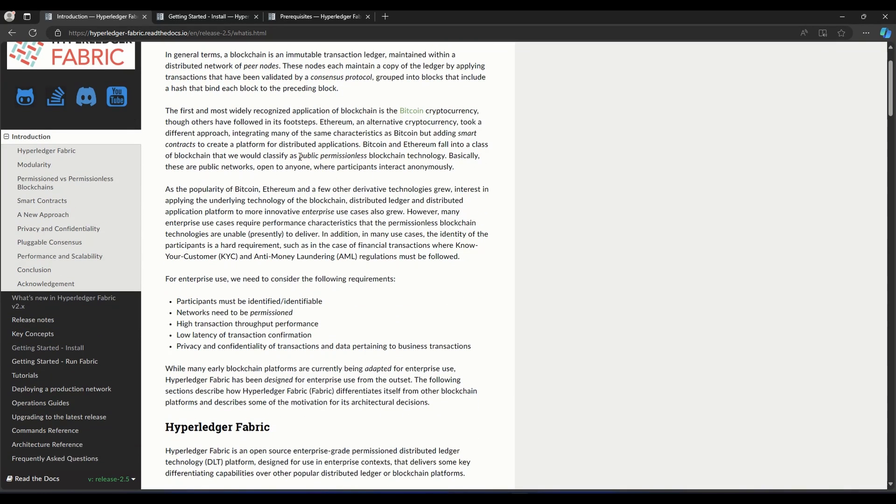
double_click(331, 156)
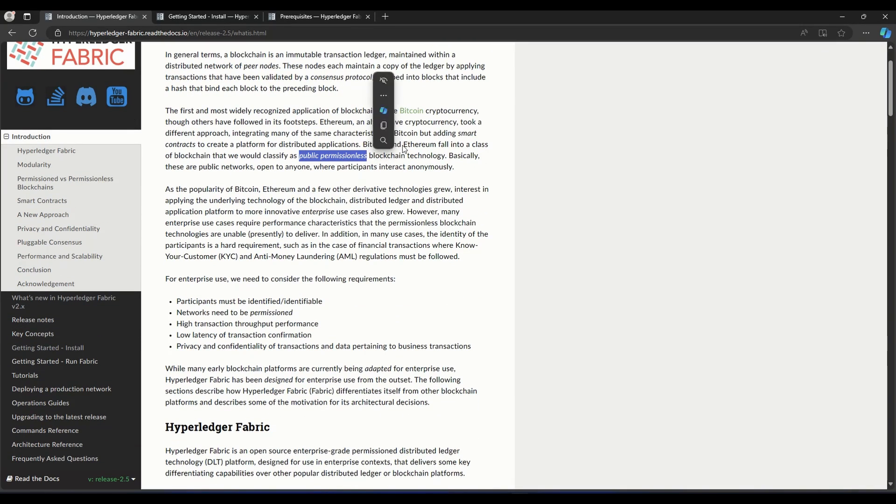
left_click(278, 309)
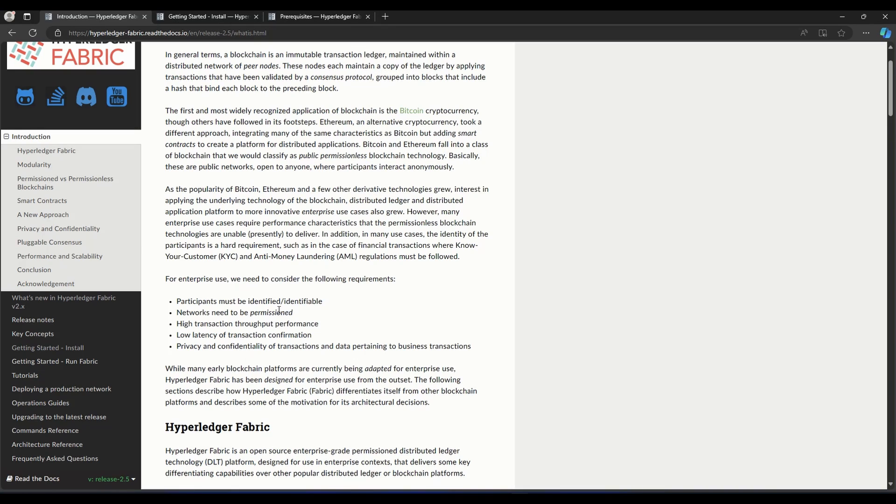
scroll("down", 3)
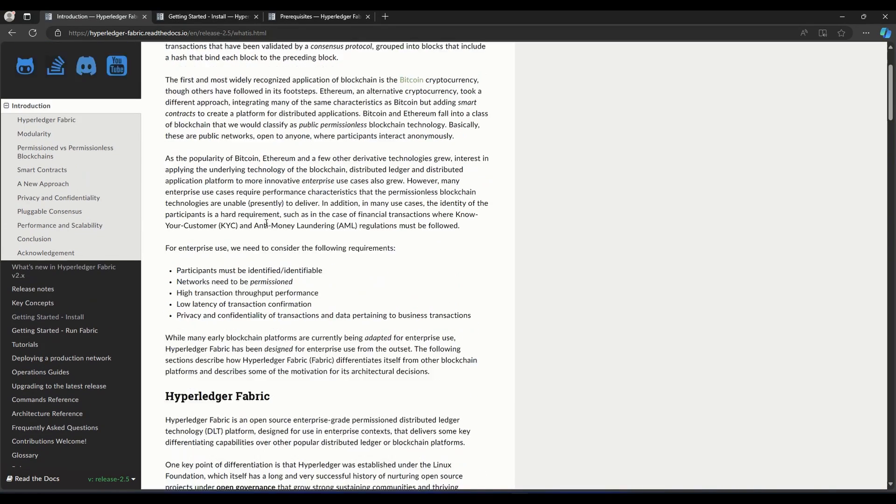
scroll("down", 3)
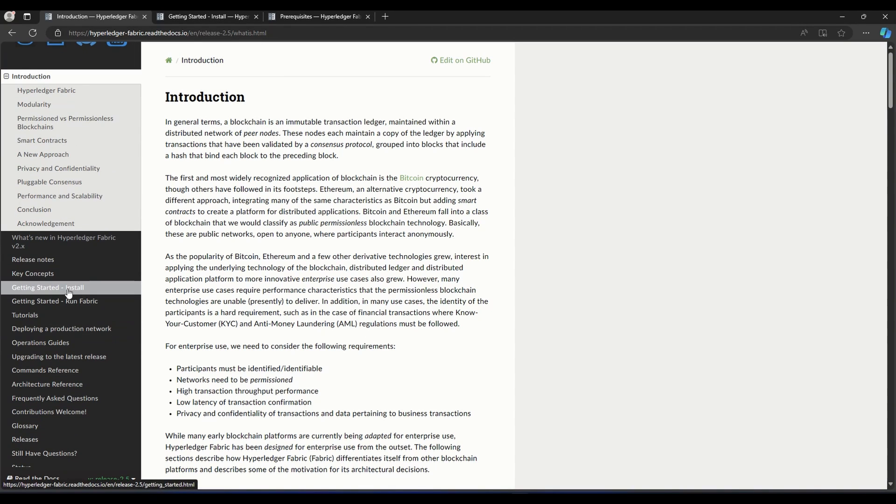
Go to Getting Started - Install and jump to the Windows prerequisites section
left_click(48, 290)
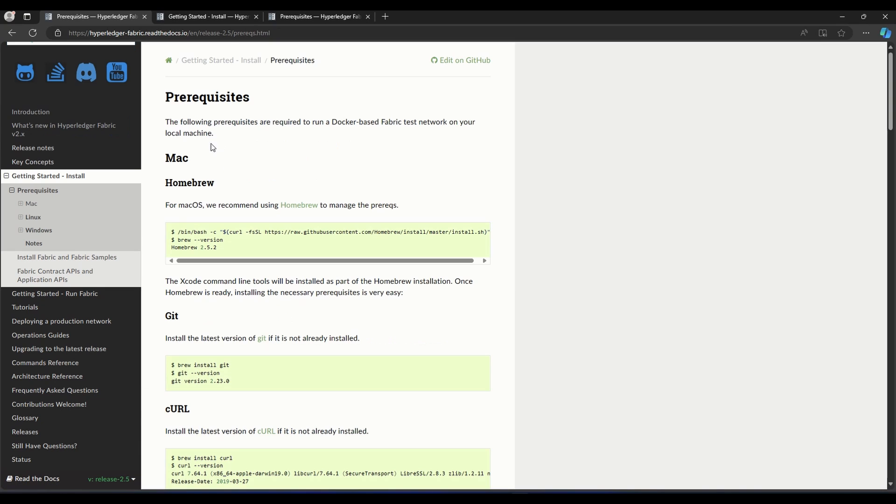
mouse_move(194, 158)
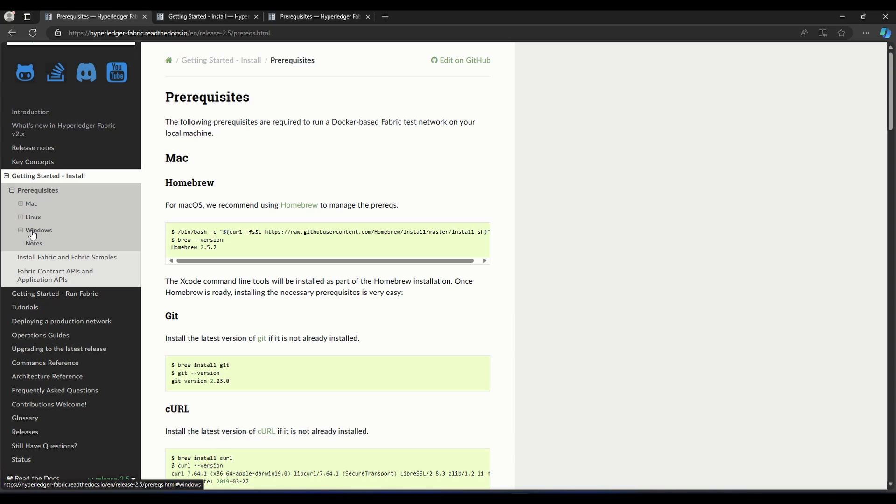
mouse_move(52, 234)
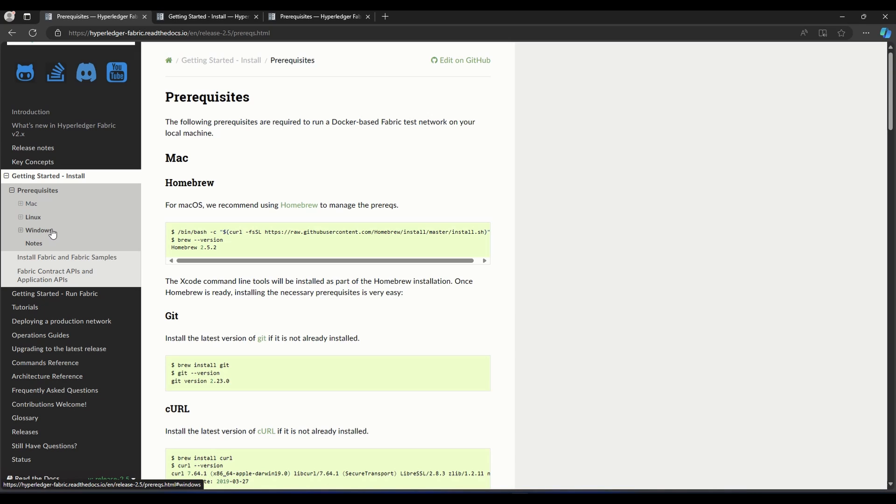
left_click(38, 229)
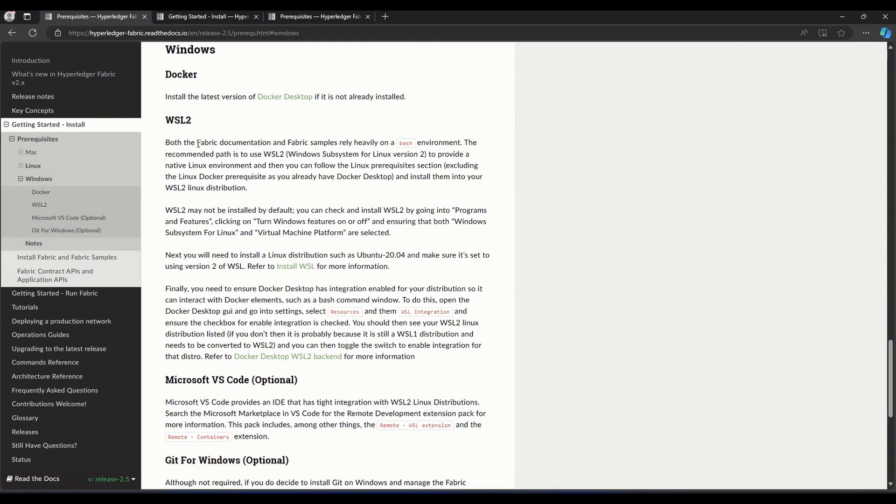
double_click(183, 121)
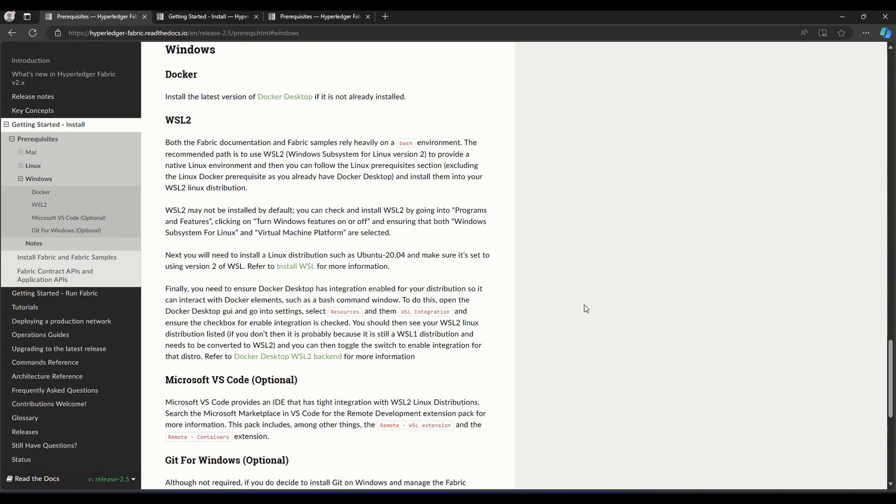
mouse_move(296, 98)
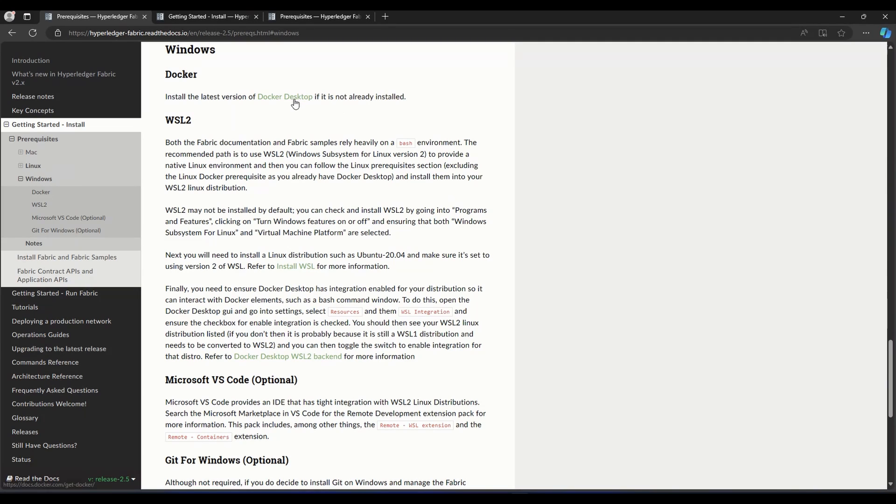
Follow the Docker Desktop link to the Get Docker page for Mac, Windows and Linux
left_click(283, 96)
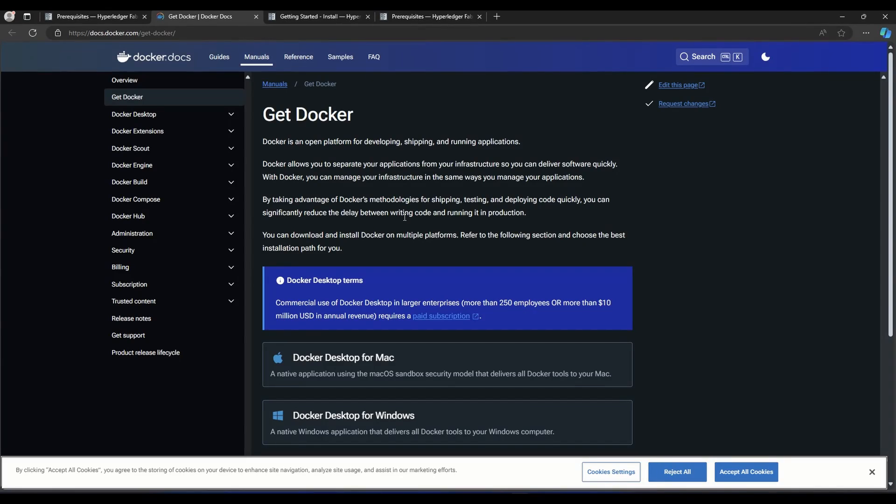
scroll("down", 3)
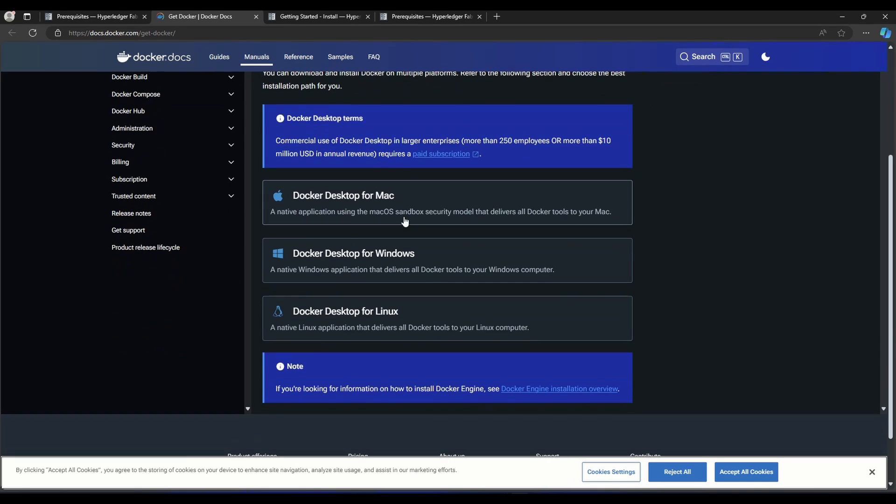
mouse_move(344, 255)
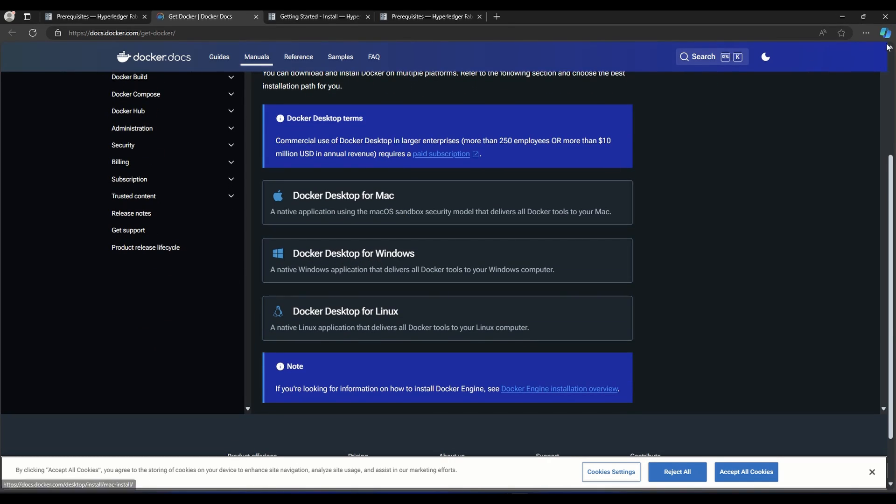
mouse_move(480, 267)
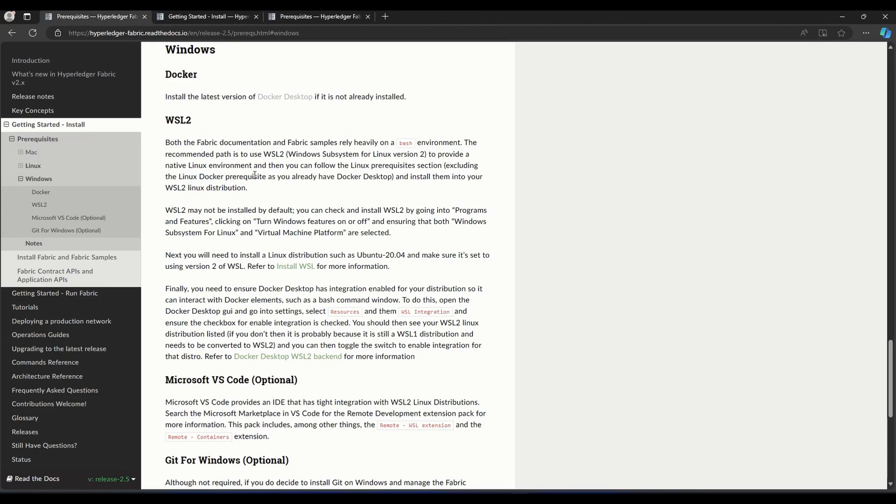
Bring the WSL2 subsection of the Windows prerequisites into view, highlighting its text
scroll("down", 3)
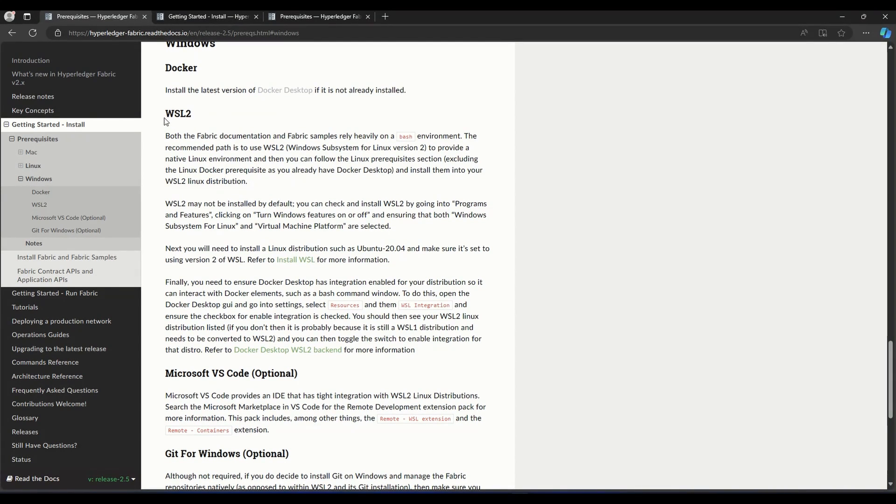
left_click_drag(165, 112, 416, 350)
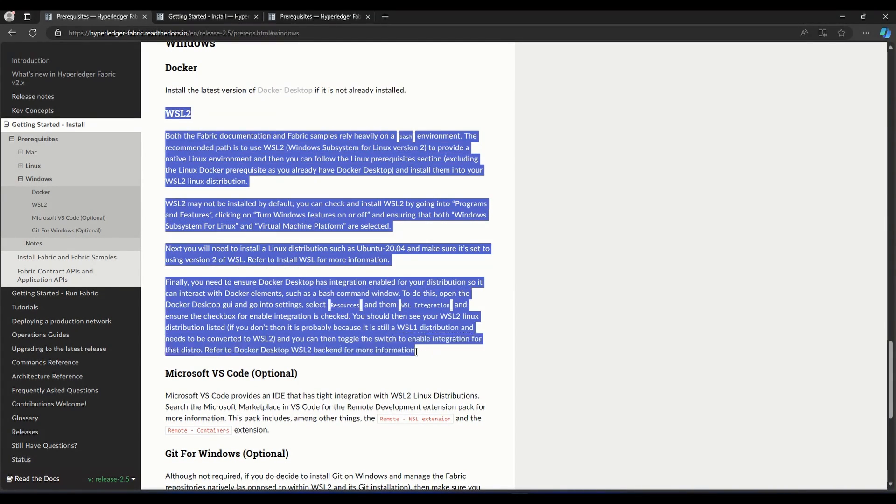
left_click(417, 353)
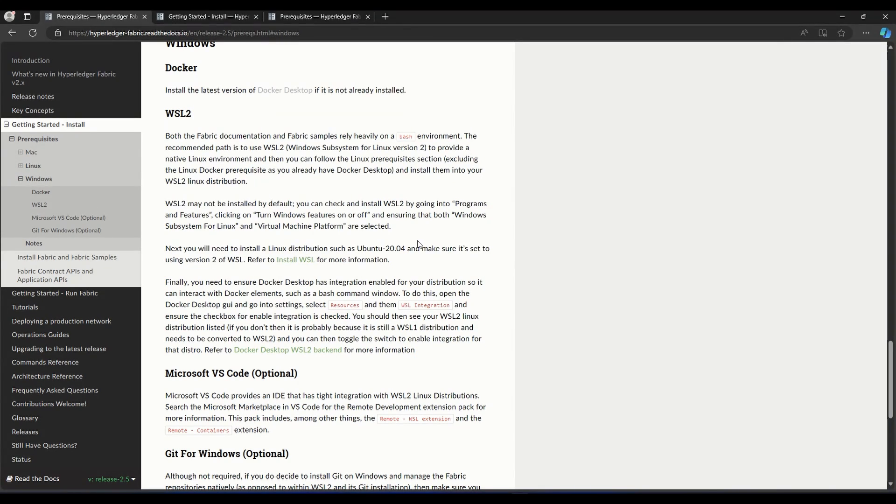
Confirm Virtual Machine Platform and Windows Subsystem for Linux are enabled in Windows Features and accept with OK
type("turn Windows features on or off")
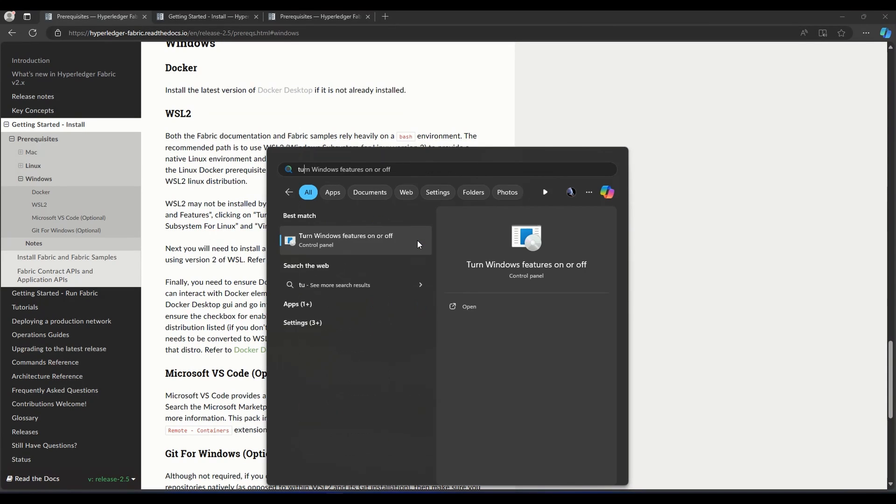
left_click(346, 239)
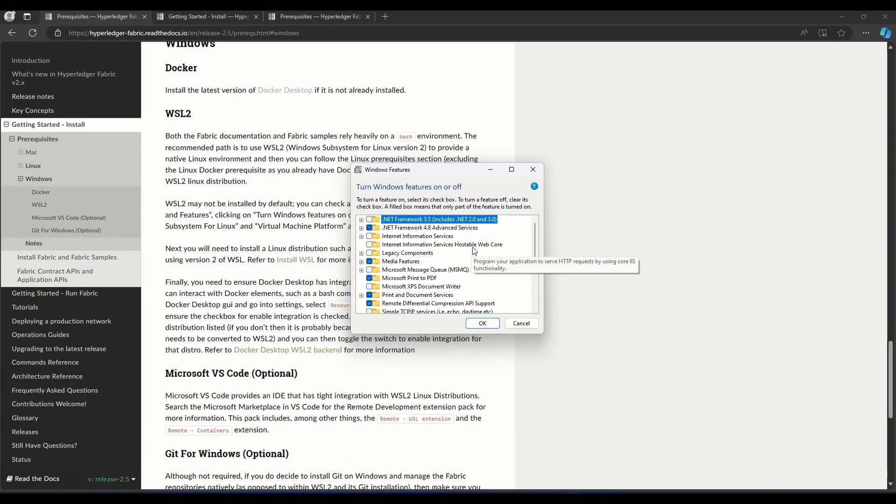
scroll("down", 3)
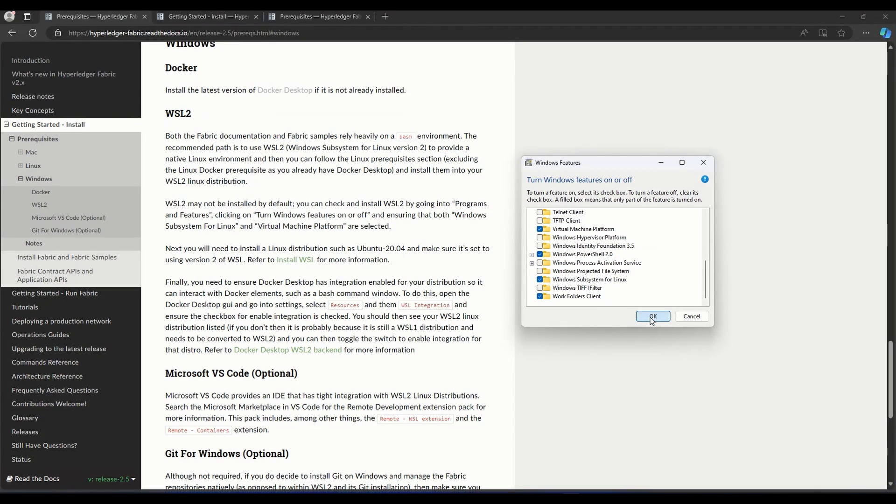
left_click(653, 317)
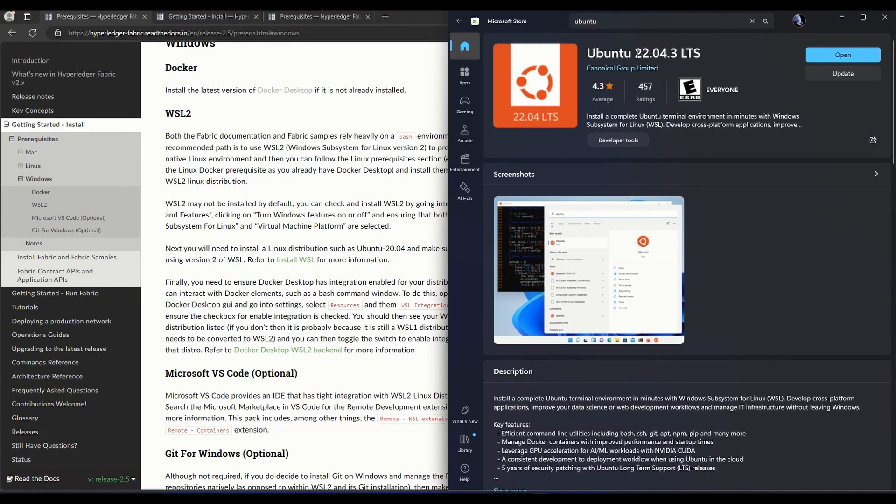
Check the Microsoft Store Ubuntu 22.04.3 LTS listing shows it installed, then minimize the Store
double_click(650, 52)
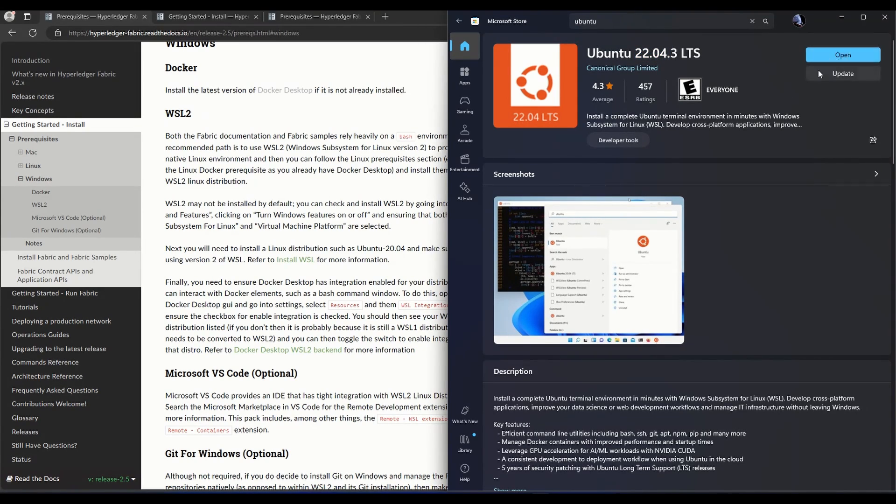
mouse_move(782, 78)
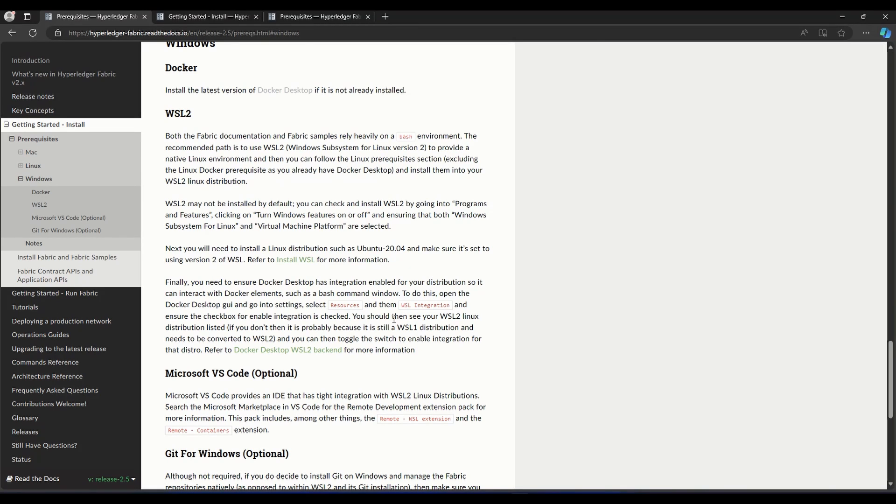
Launch an Ubuntu shell in Windows Terminal and dock it beside the Fabric documentation
key("super")
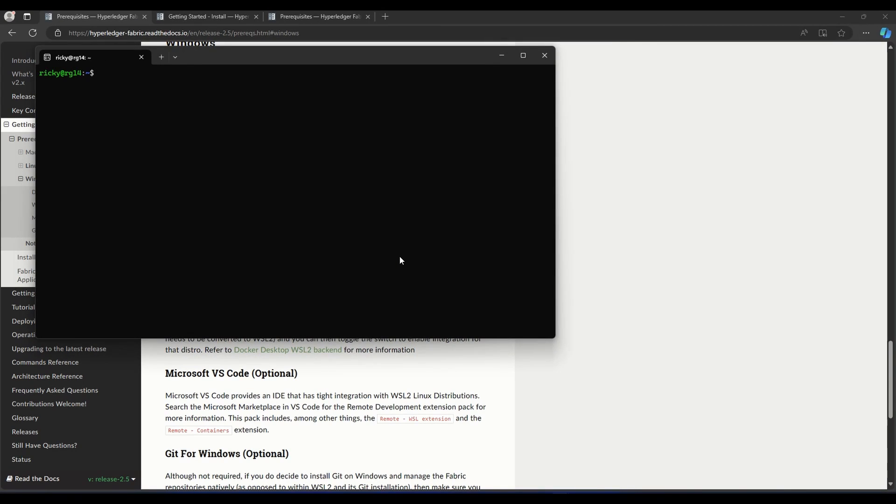
key("Win+Tab")
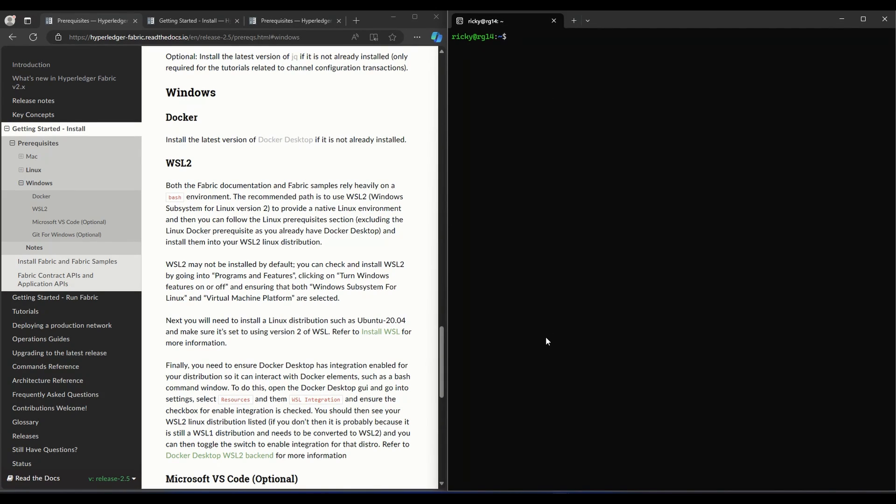
mouse_move(457, 401)
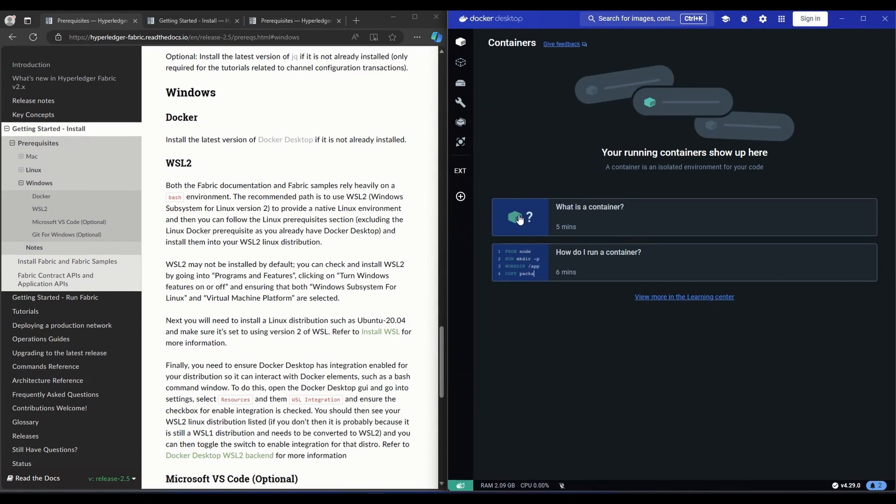
mouse_move(743, 16)
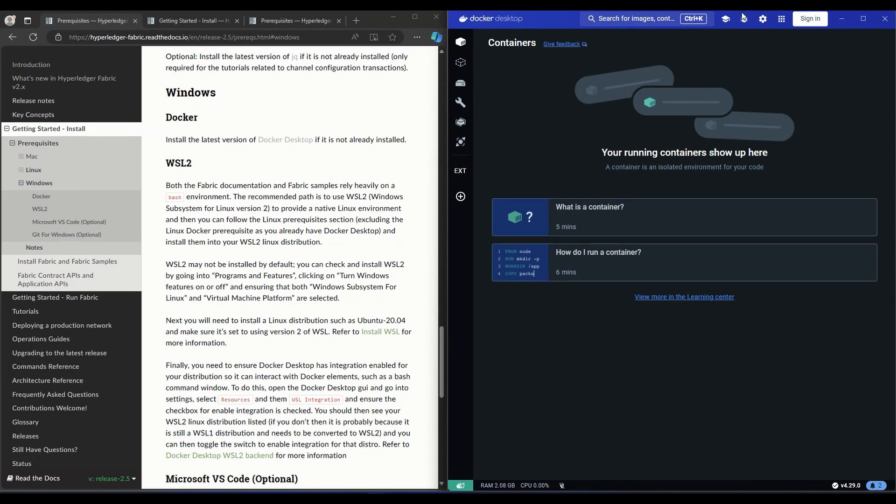
Verify Docker Desktop WSL integration is on for the default distro and Ubuntu-22.04, then minimize it
left_click(763, 19)
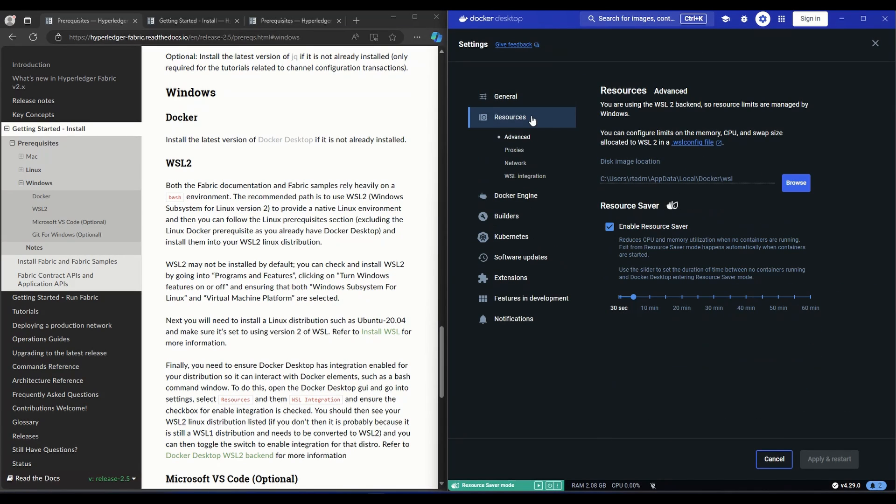
left_click(524, 176)
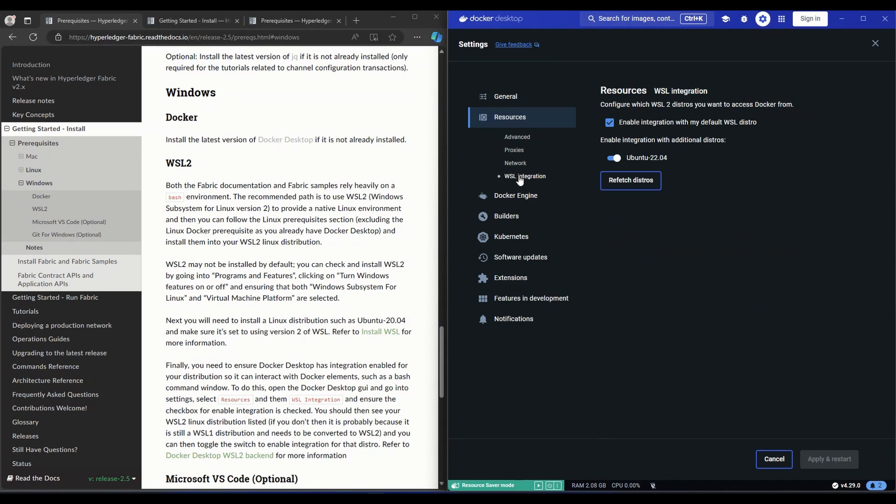
left_click(610, 122)
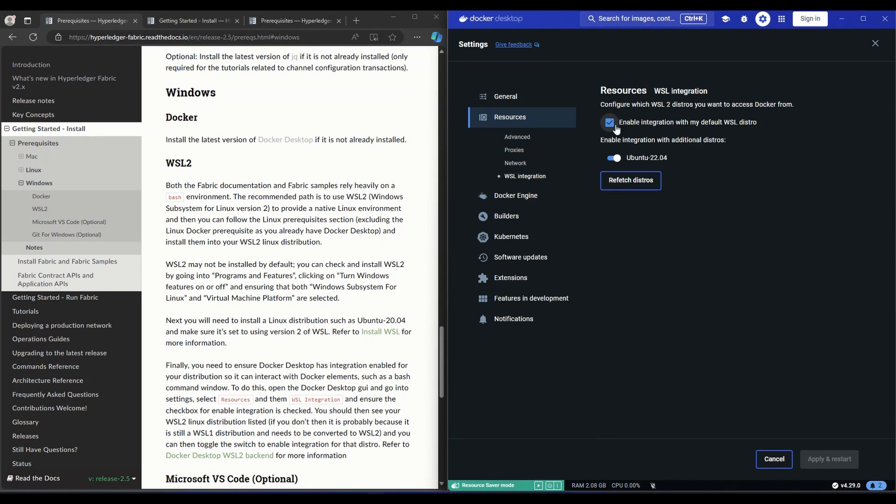
left_click(613, 158)
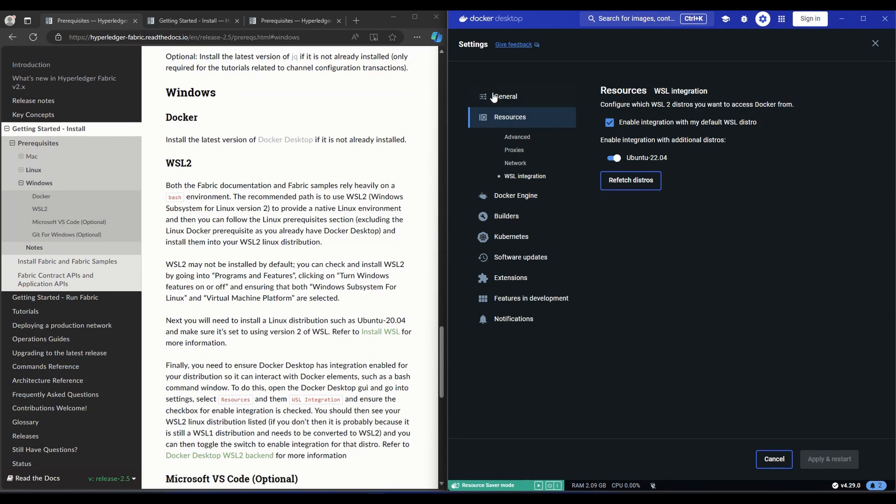
mouse_move(417, 250)
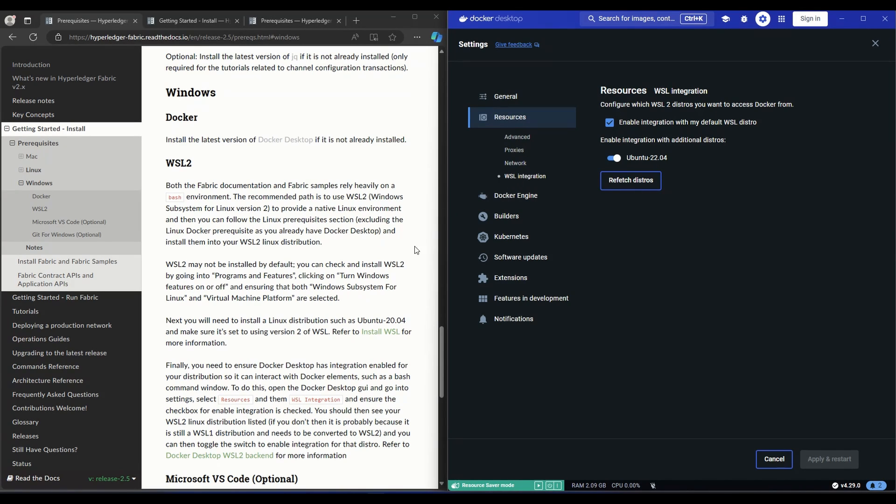
scroll("down", 3)
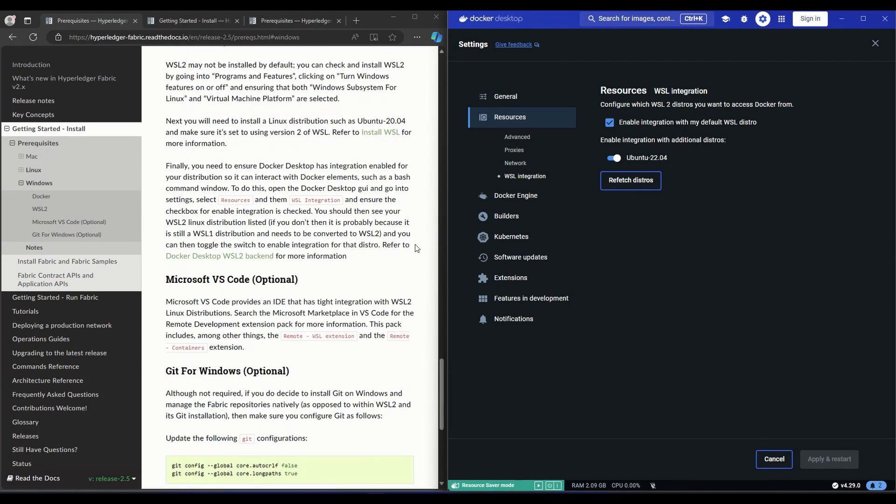
scroll("down", 3)
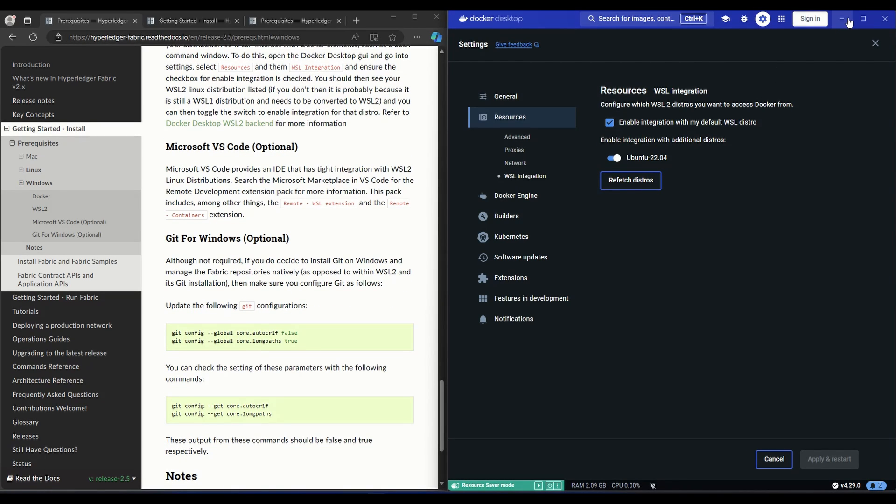
left_click(842, 18)
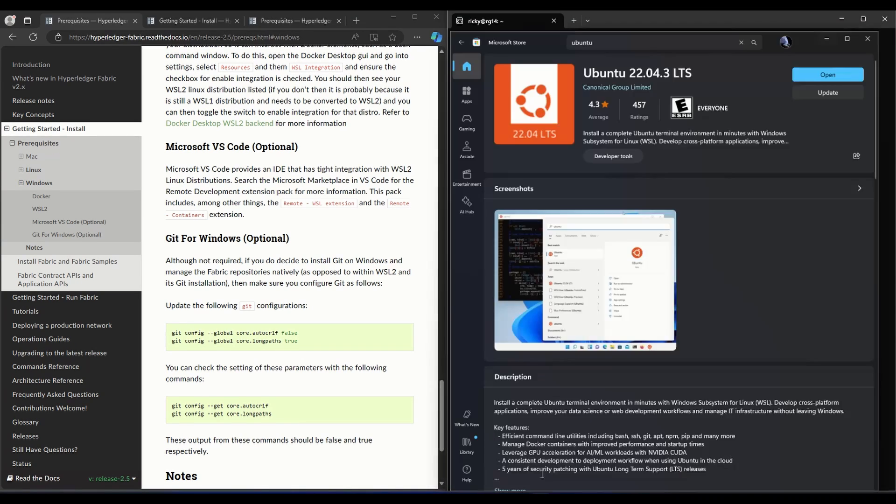
Search the Store for 'code' to confirm Visual Studio Code is installed, then return to the terminal
left_click(657, 22)
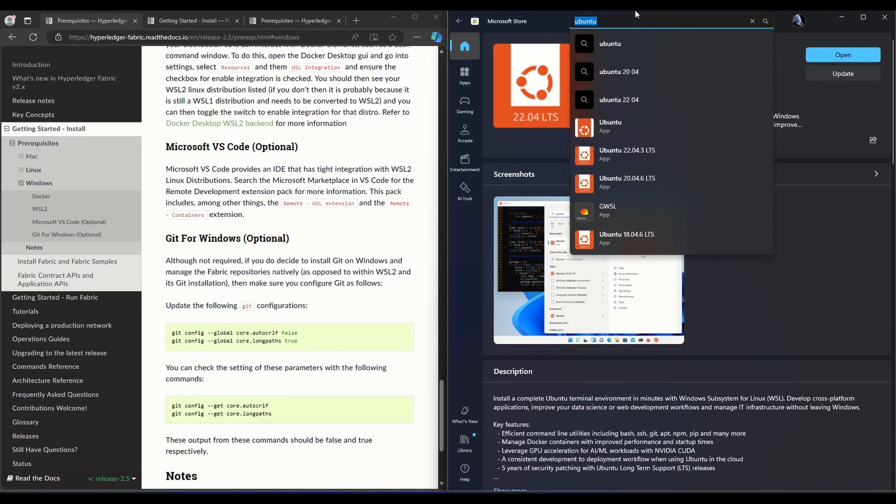
type("code")
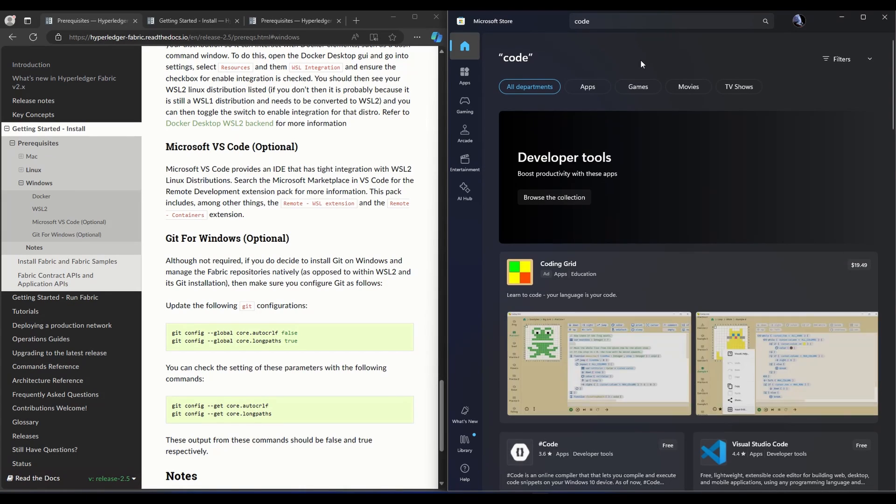
scroll("down", 3)
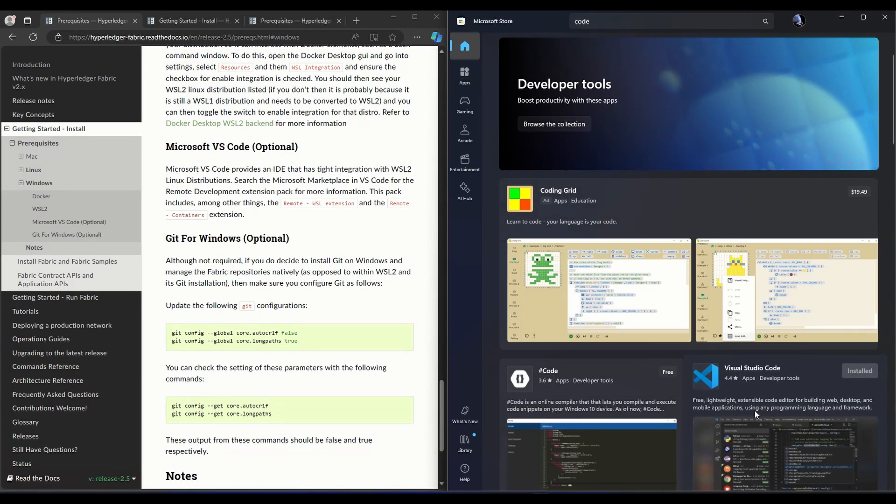
left_click(751, 368)
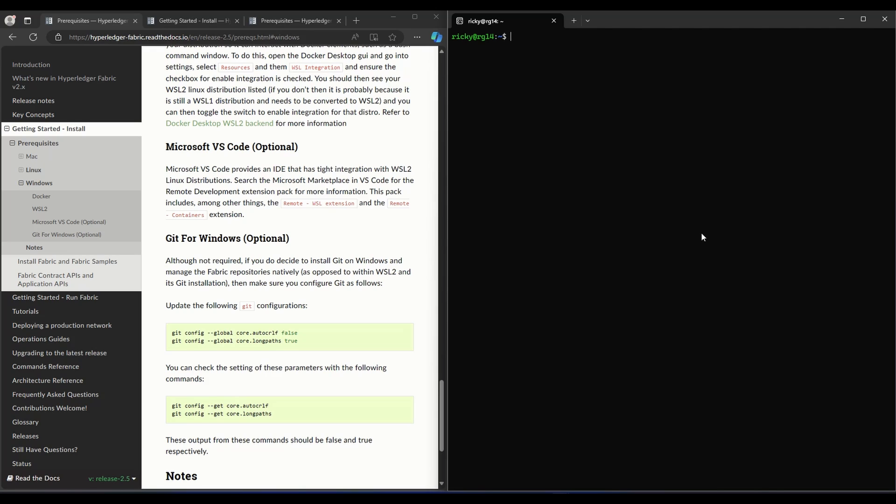
Run 'code .' in the Ubuntu shell to launch VS Code connected to WSL Ubuntu-22.04
type("code")
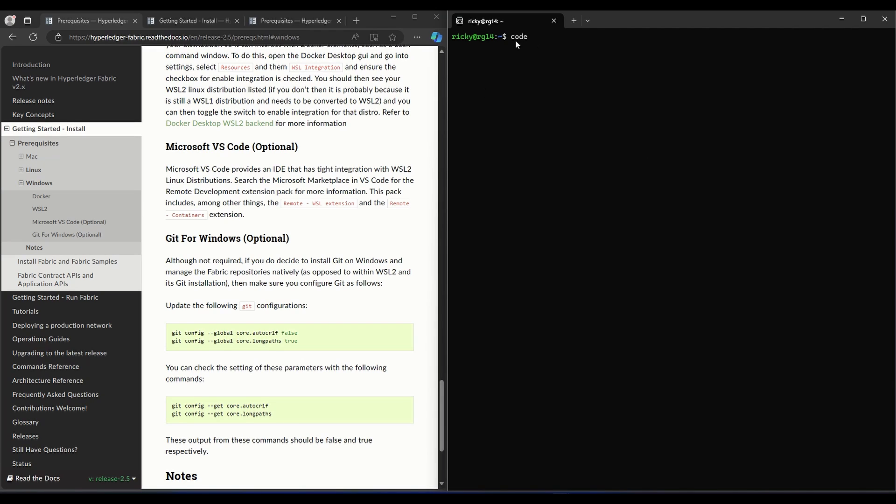
mouse_move(535, 65)
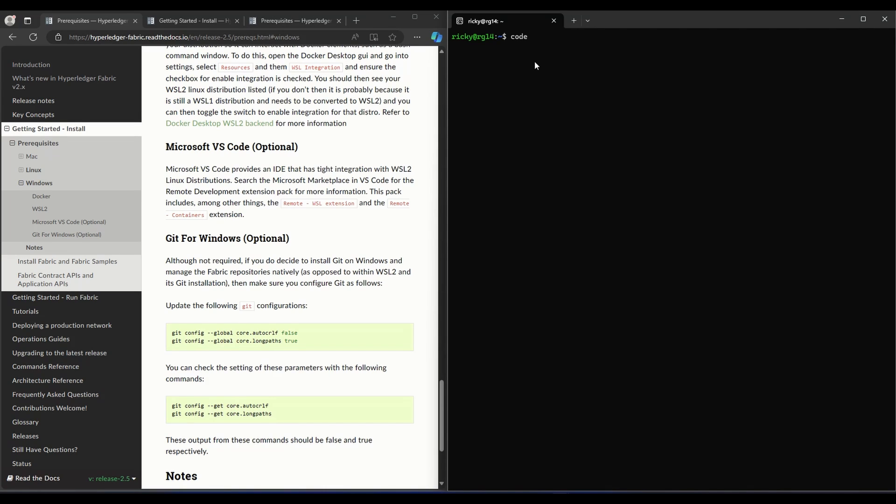
type(".")
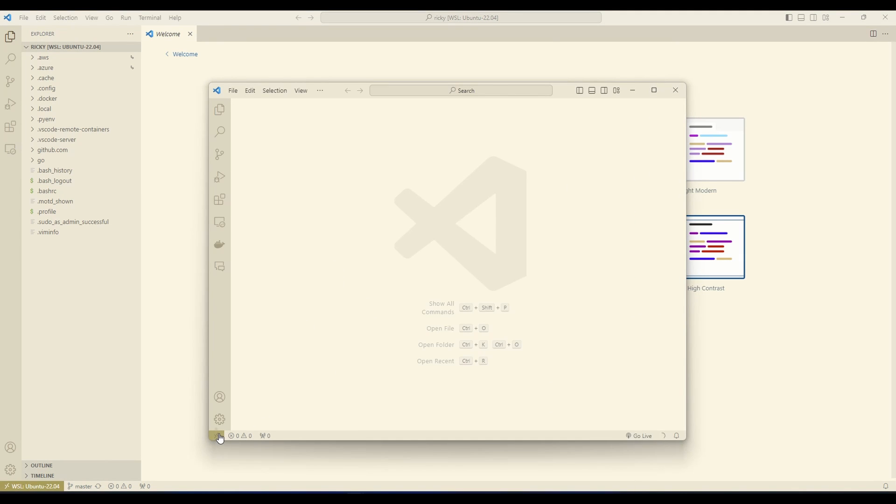
Close the extra empty VS Code window, keeping the WSL Ubuntu-22.04 window
left_click(654, 90)
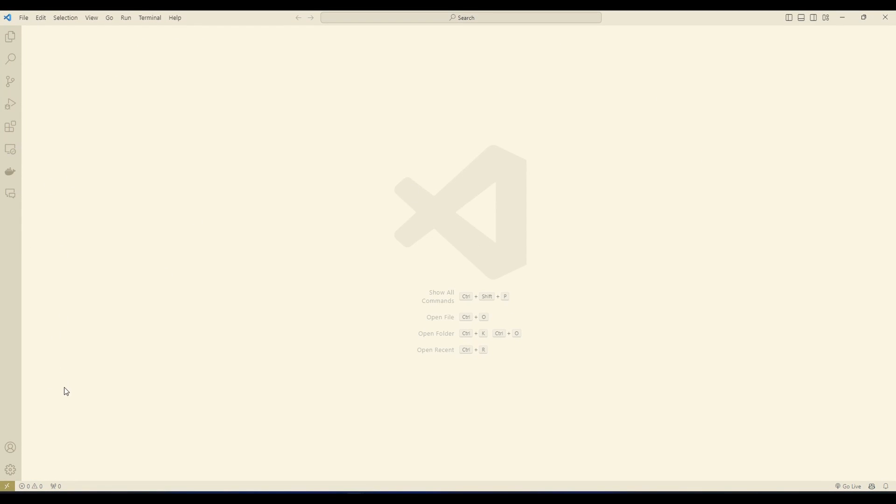
mouse_move(845, 40)
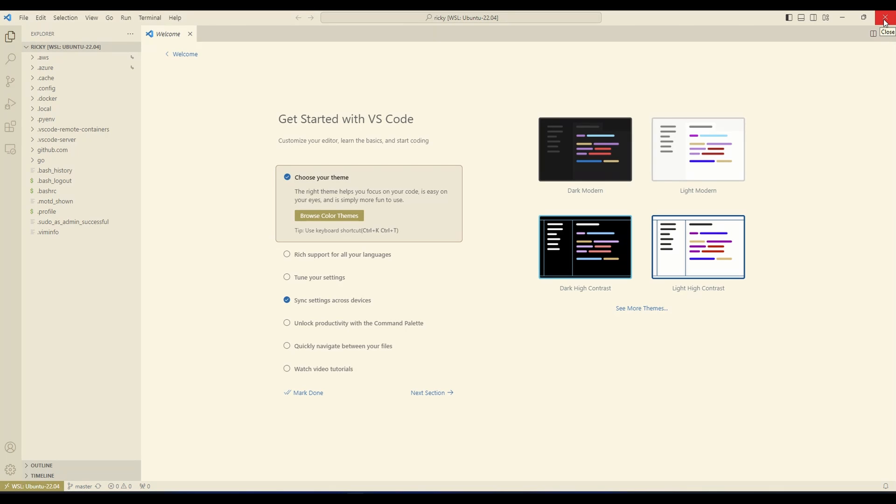
left_click(888, 18)
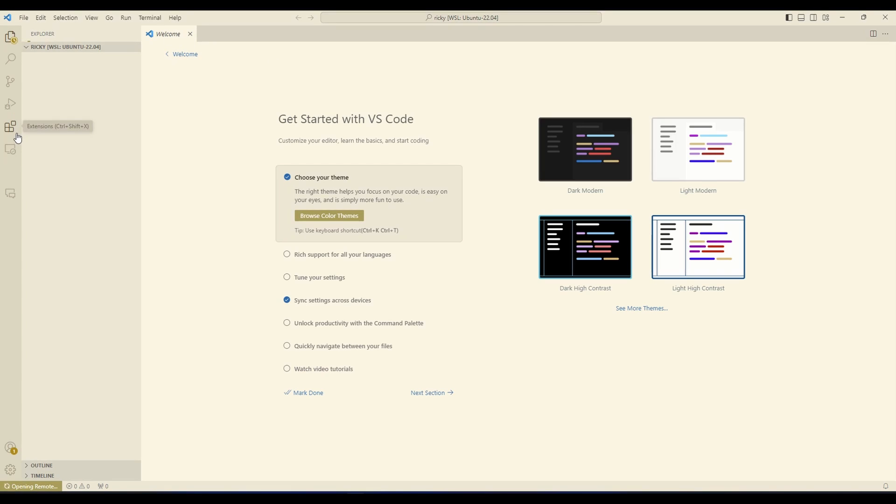
Search the Extensions marketplace for 'remote w' and view the WSL and Dev Containers extension details
left_click(10, 126)
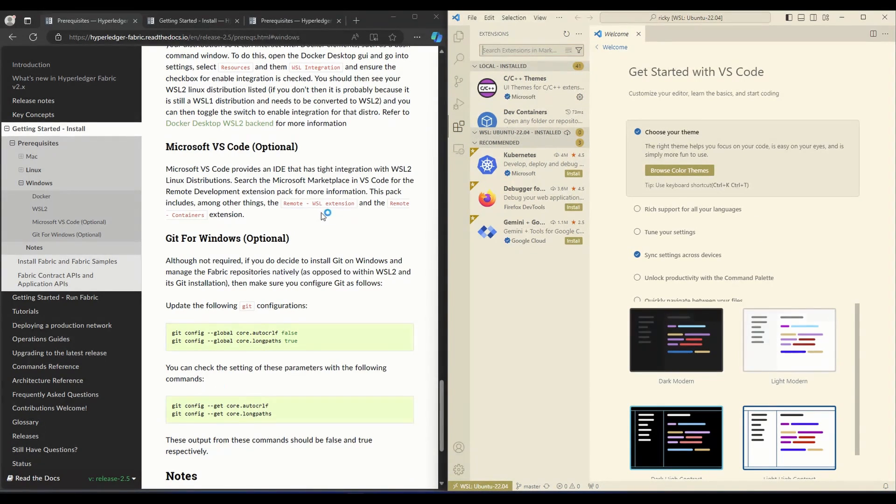
type("remote wsl")
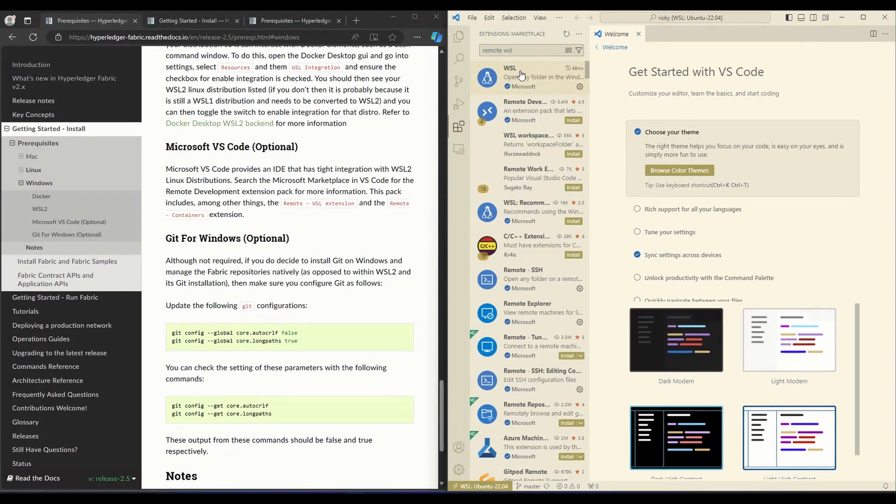
left_click(508, 77)
type("container")
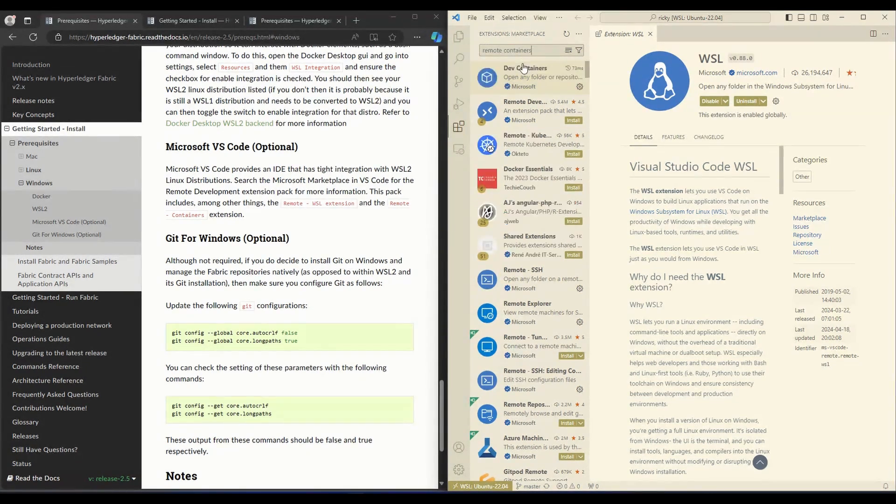
left_click(526, 78)
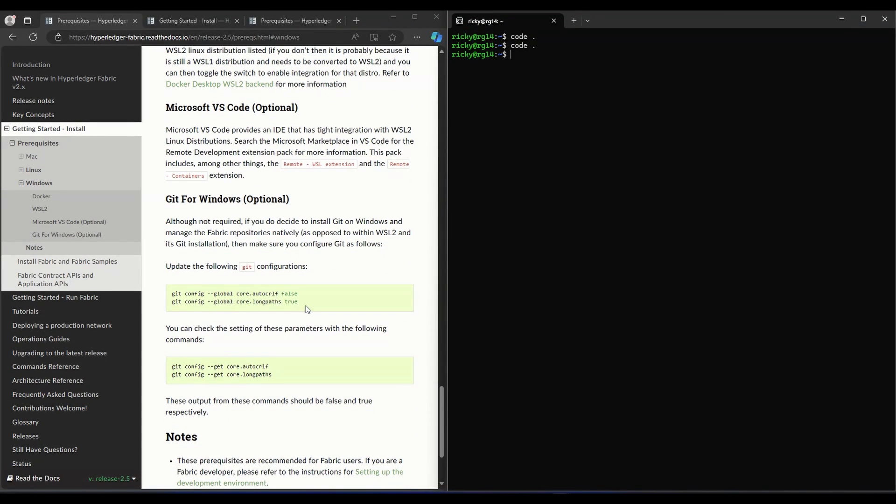
Launch VS Code from the shell with 'code .' and check the signed-in account menu, then dismiss it
left_click_drag(172, 293, 298, 301)
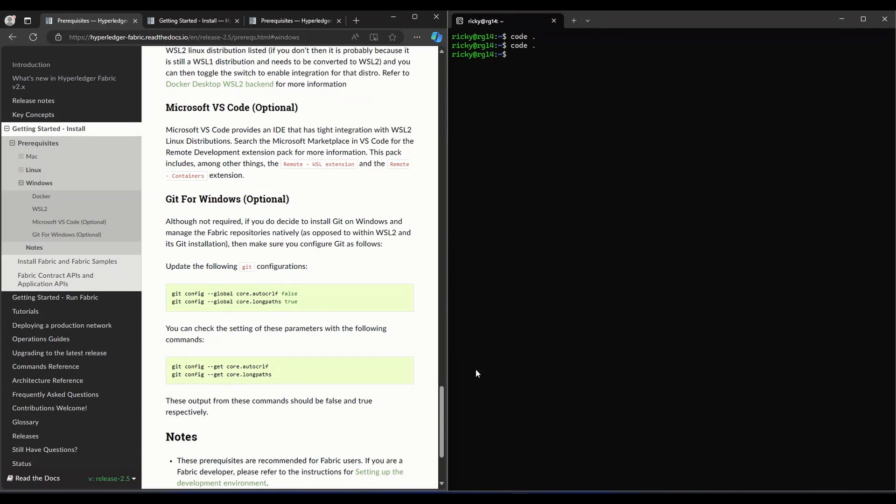
mouse_move(568, 214)
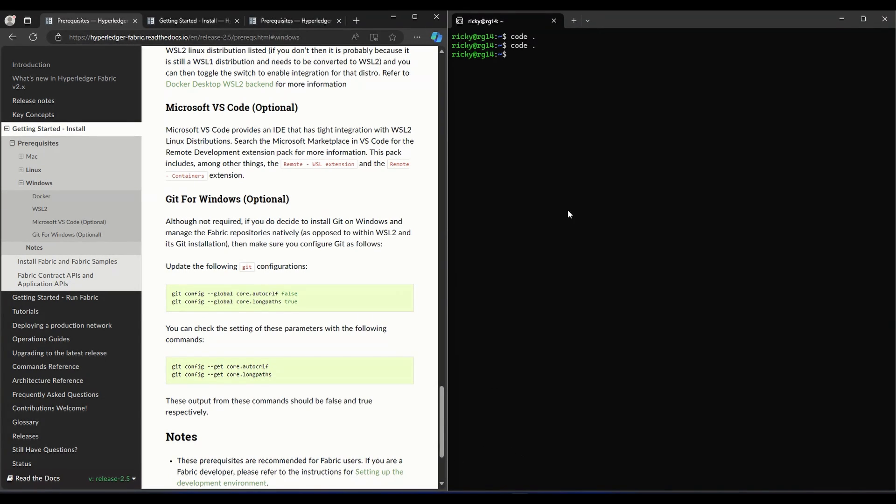
type("code .")
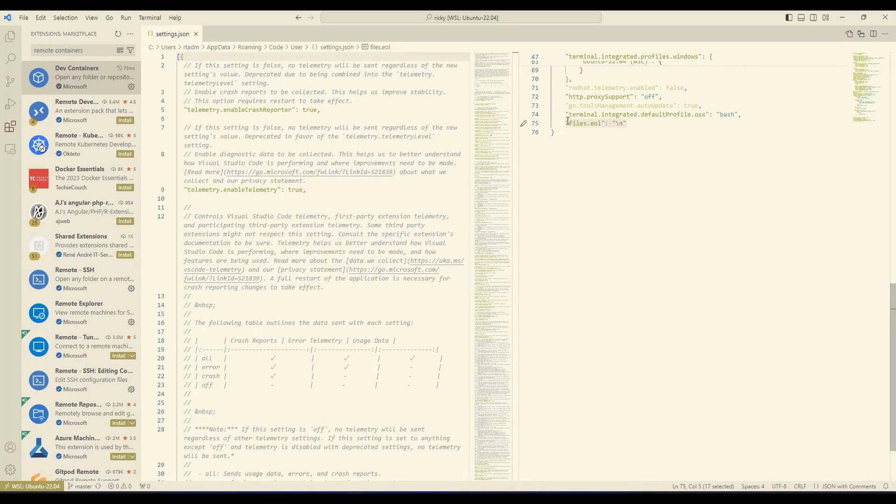
mouse_move(655, 124)
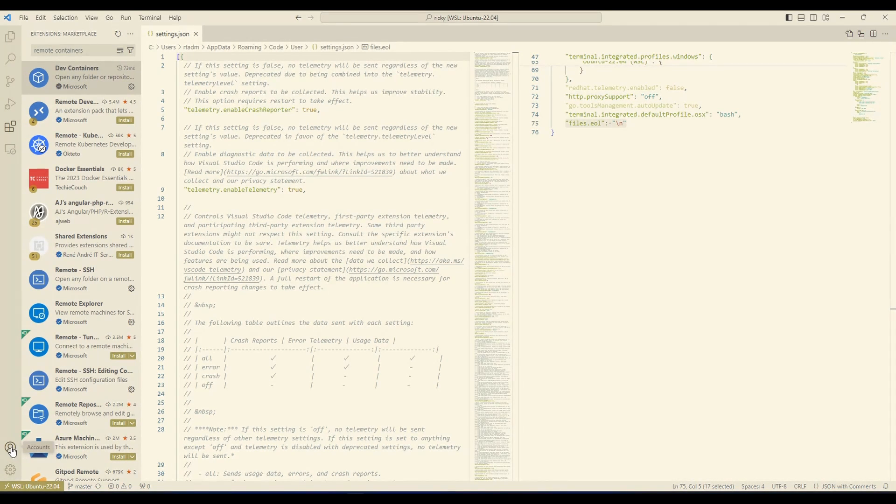
left_click(10, 450)
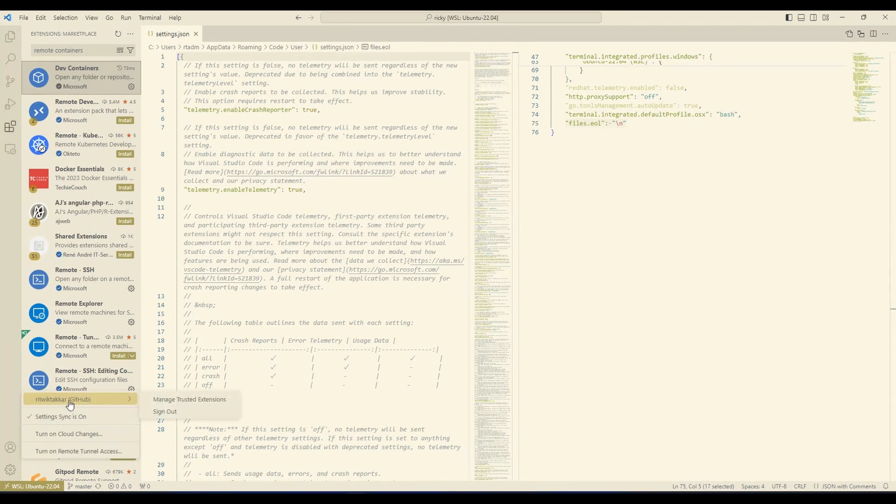
left_click(591, 345)
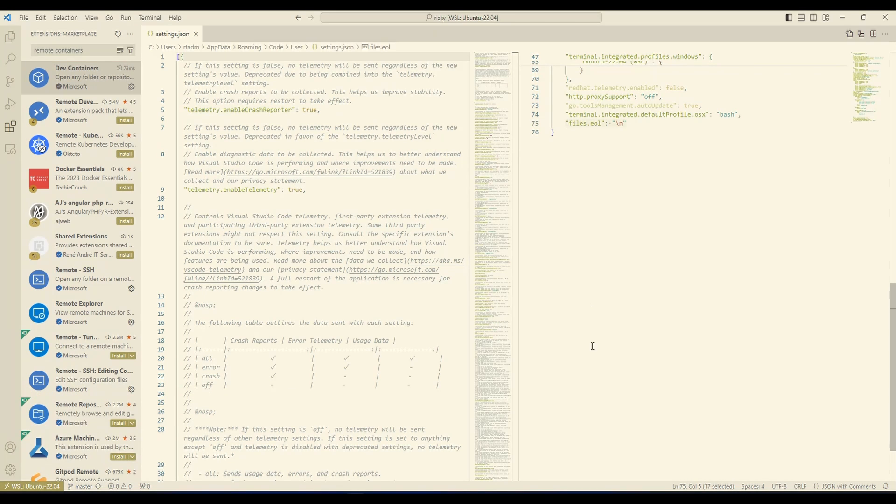
mouse_move(626, 133)
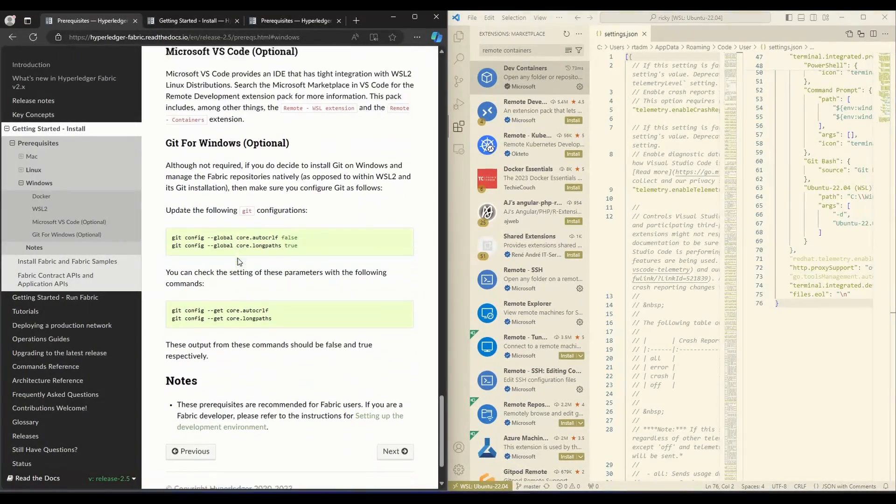
Scroll the prerequisites page to the Go section and open the Go download link in a new tab
scroll("down", 3)
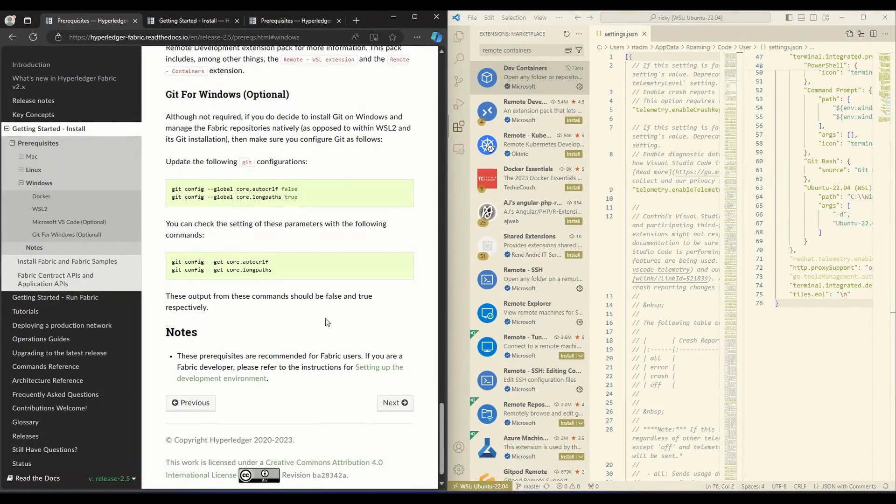
scroll("down", 3)
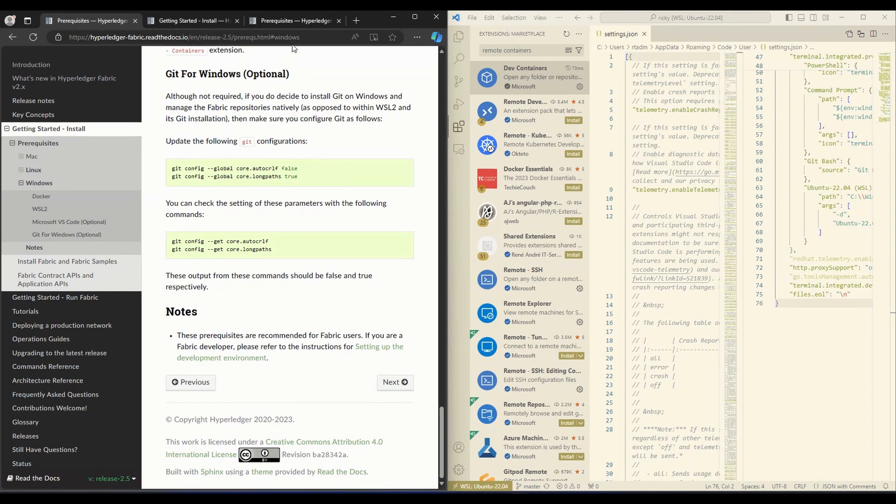
mouse_move(194, 21)
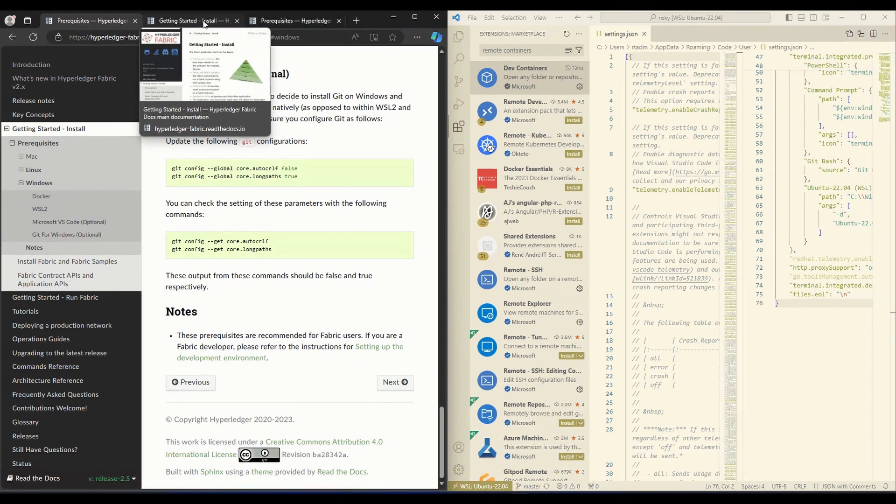
left_click(191, 20)
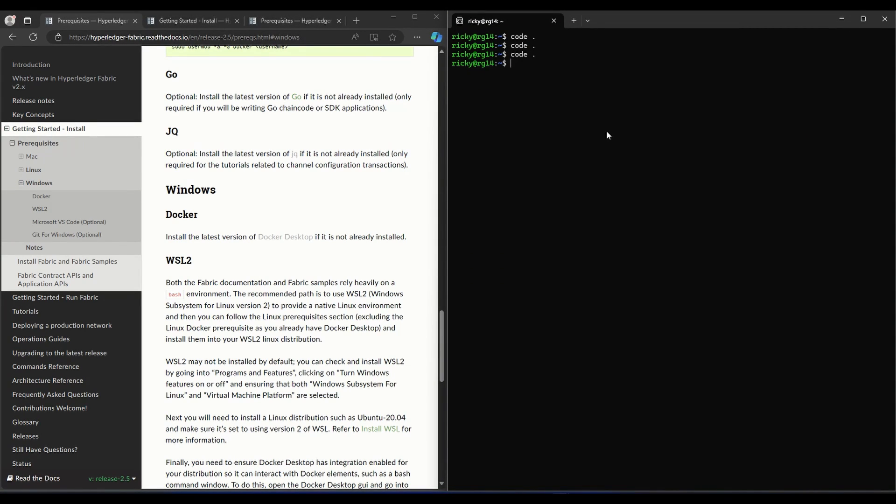
mouse_move(559, 102)
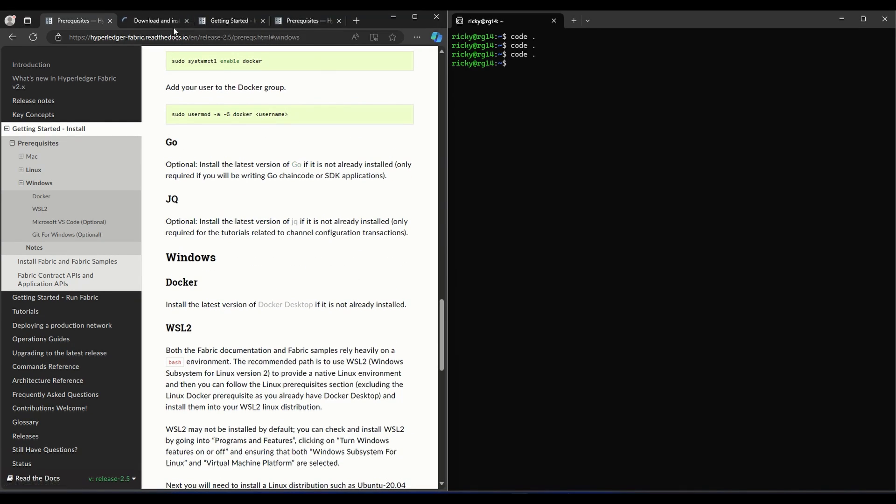
On the Go download page, show the Linux steps and select the 'tar -C /usr/local -xzf' extraction command
left_click(154, 21)
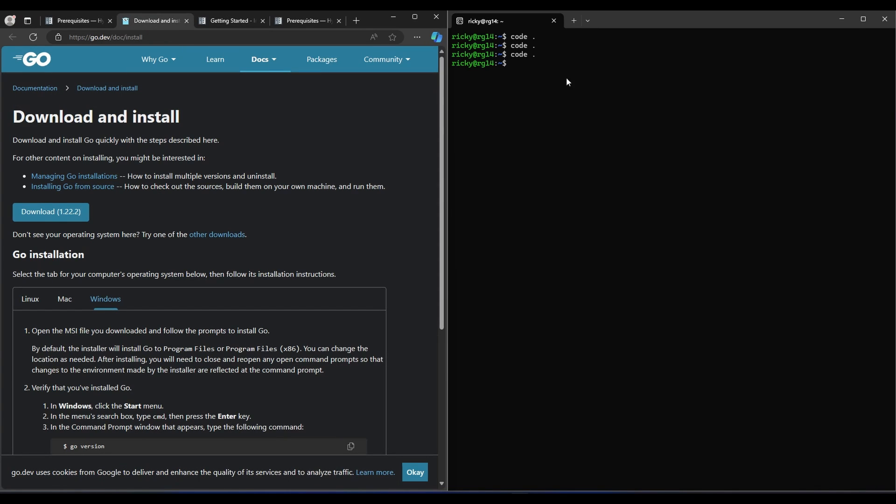
mouse_move(546, 68)
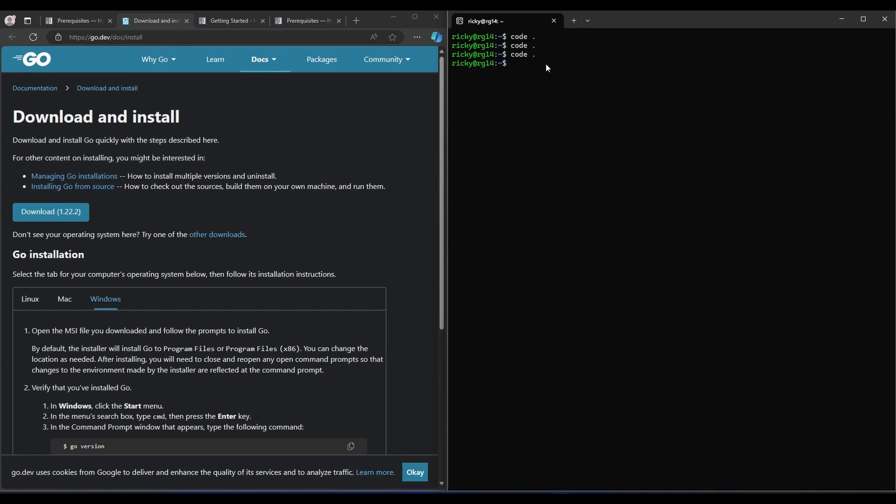
scroll("down", 3)
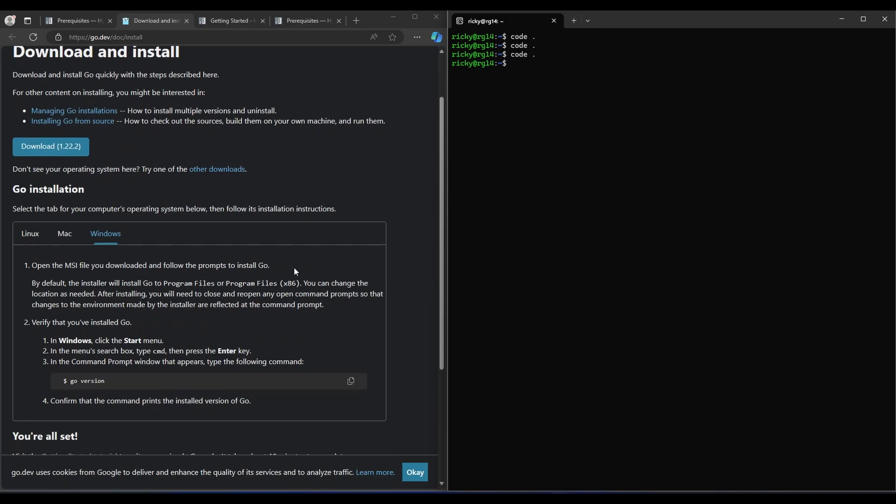
left_click(29, 234)
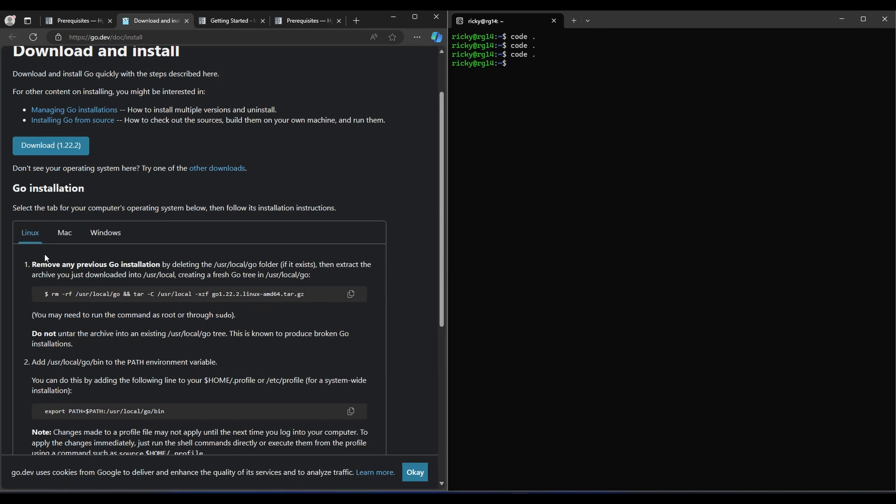
mouse_move(57, 142)
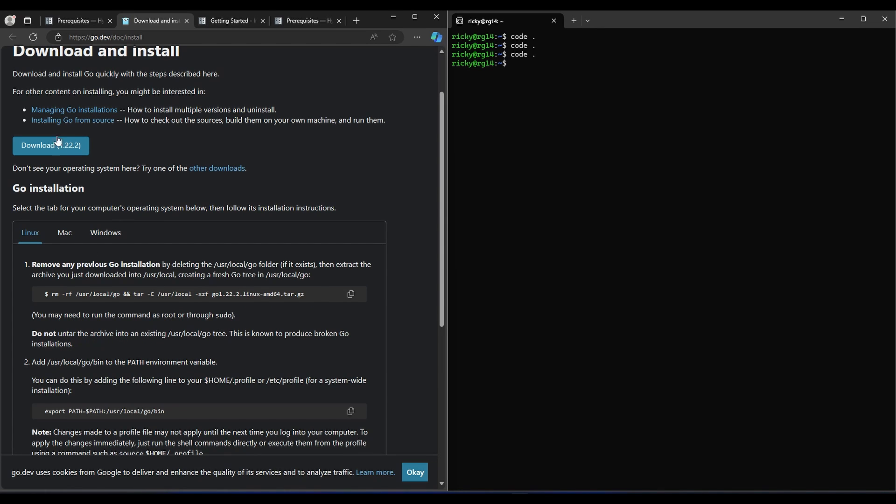
mouse_move(64, 155)
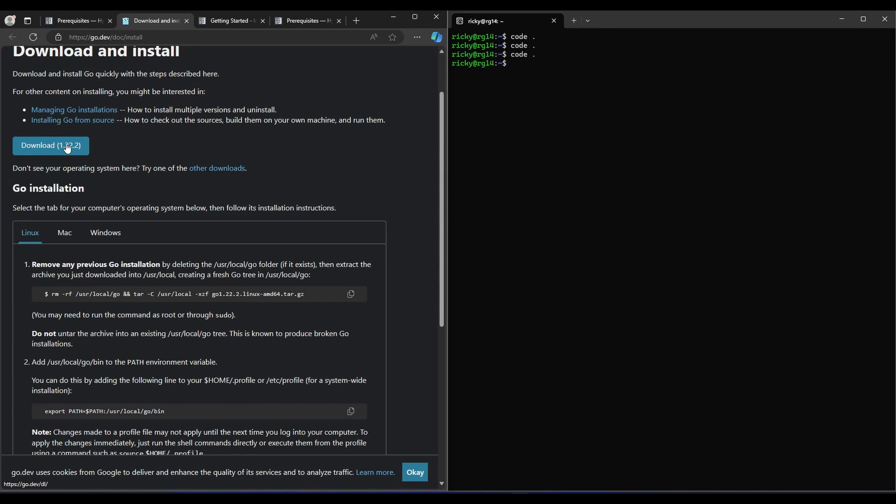
mouse_move(70, 150)
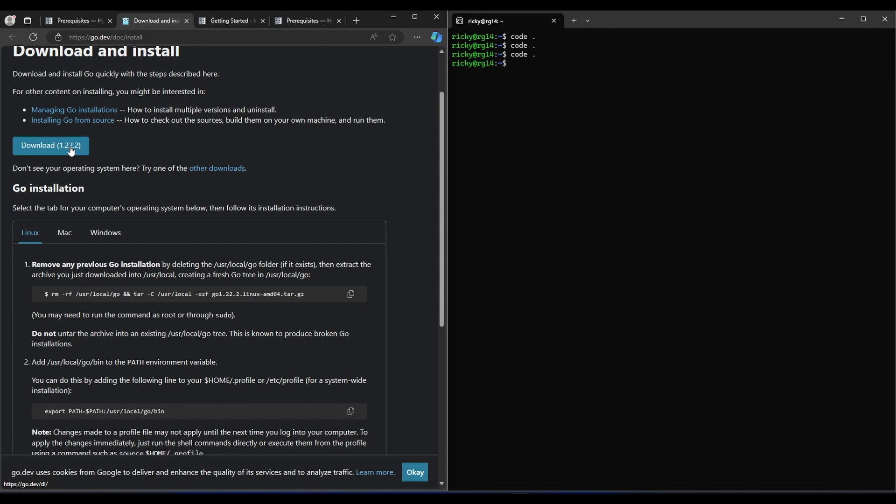
mouse_move(150, 294)
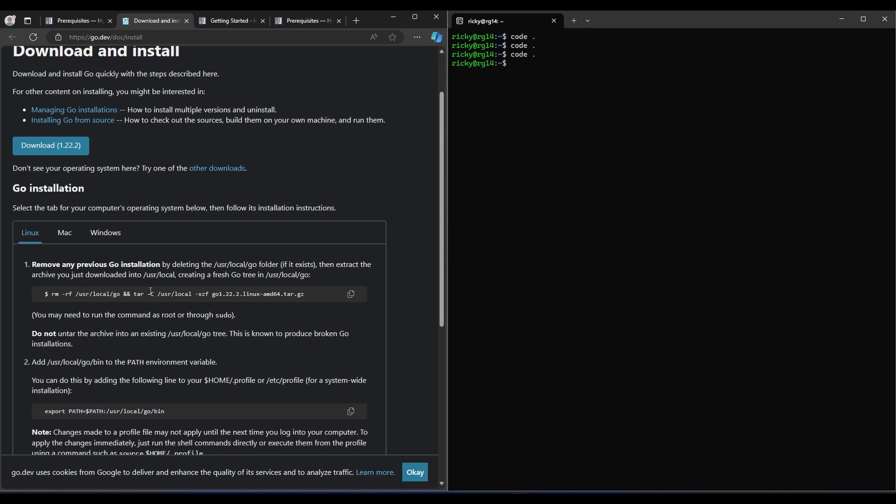
left_click_drag(133, 294, 304, 294)
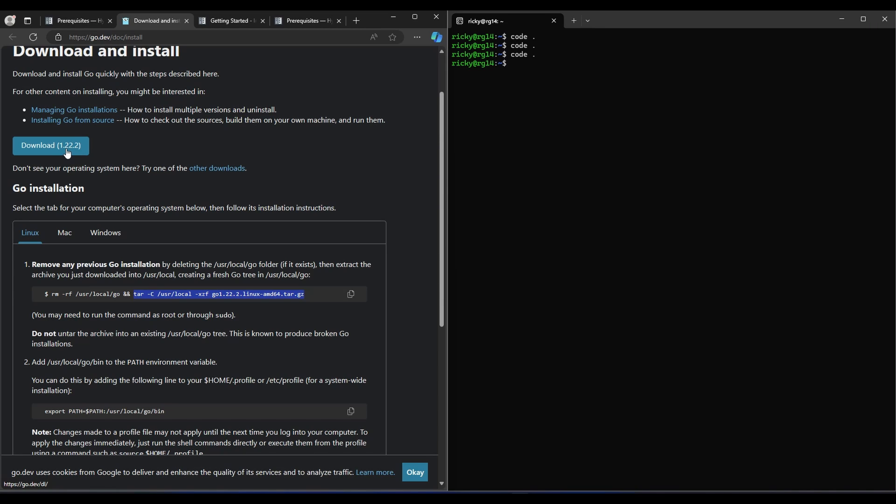
left_click(509, 73)
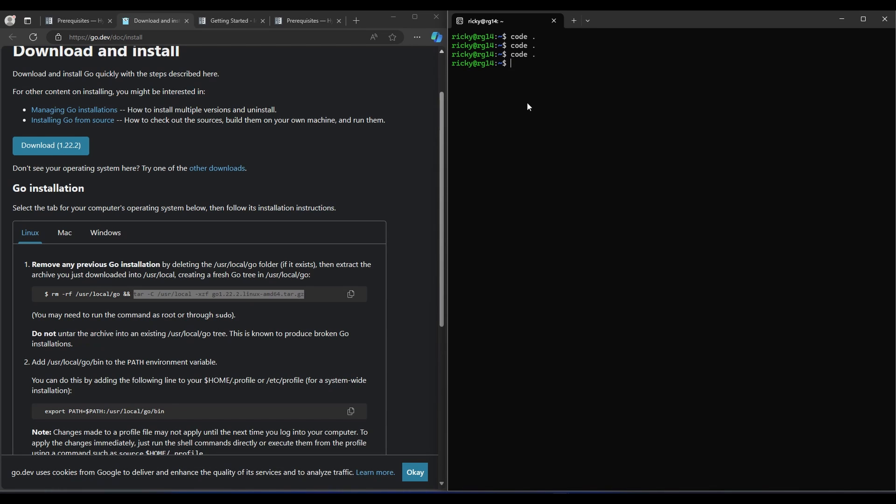
scroll("down", 3)
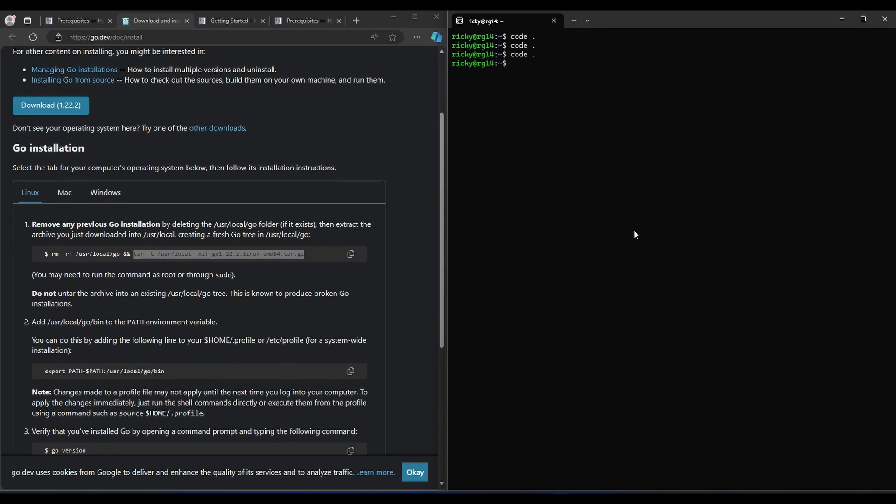
type("go version")
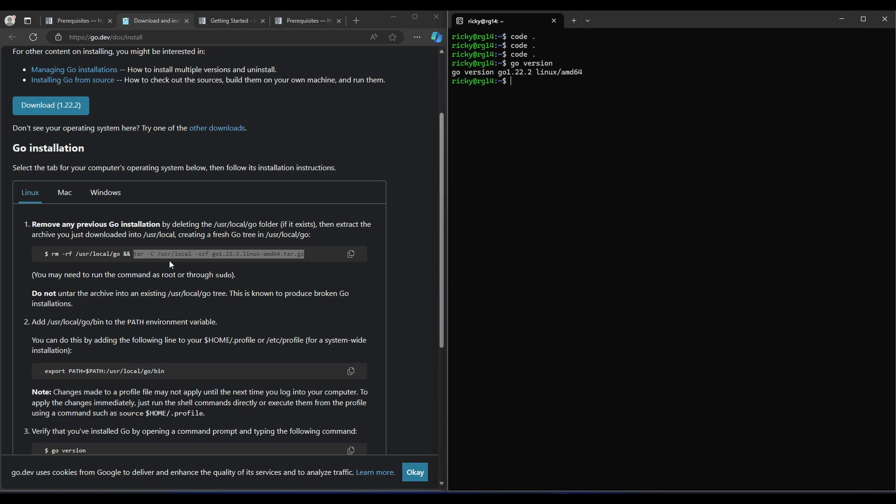
scroll("down", 3)
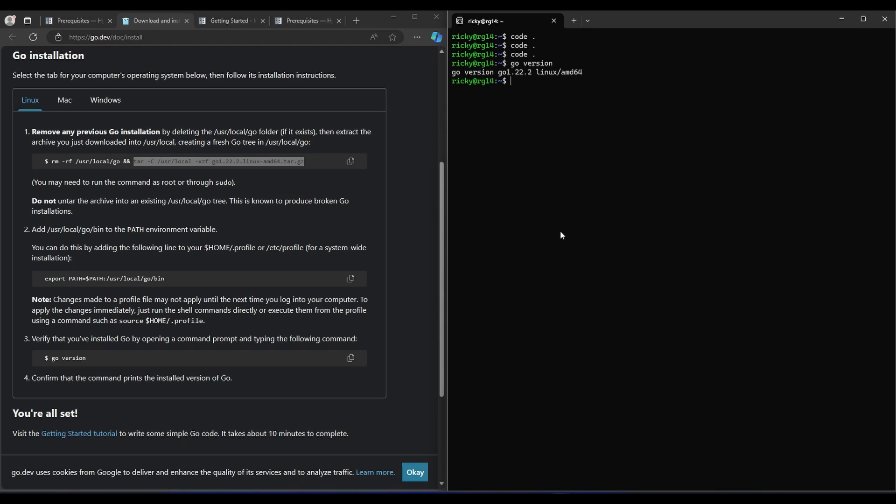
mouse_move(570, 205)
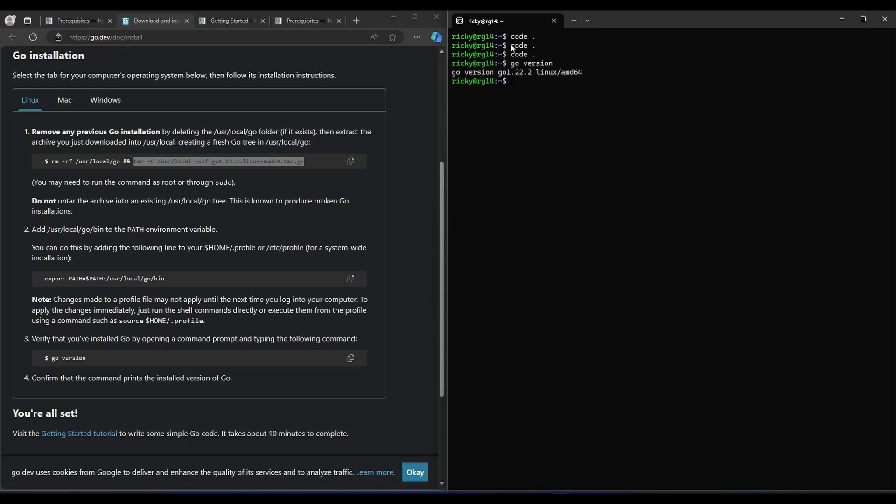
mouse_move(611, 372)
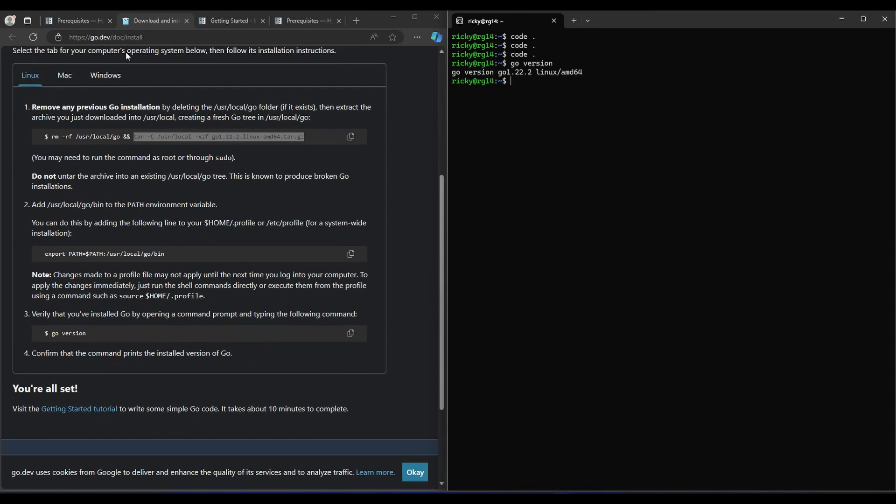
In the Ubuntu shell, cd into go and then src/github.com/fabric-samples/ to reach the samples folder
left_click(75, 20)
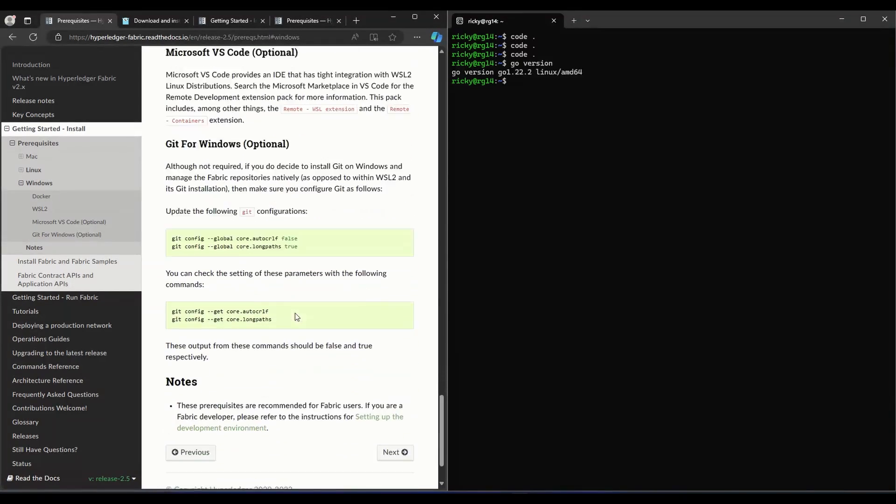
scroll("down", 3)
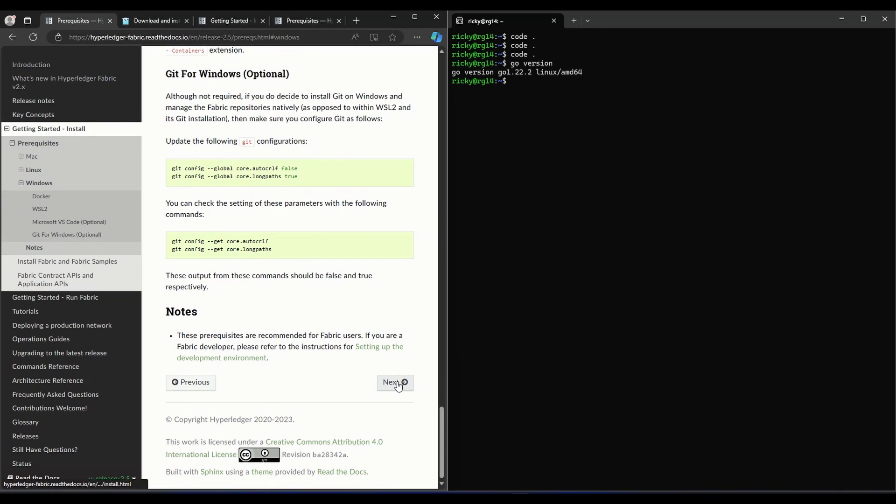
mouse_move(196, 58)
type("ls")
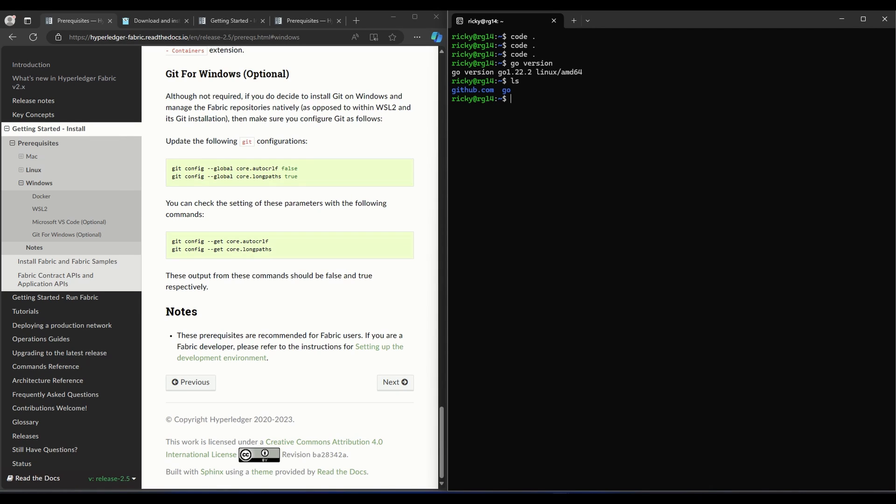
type("cd go")
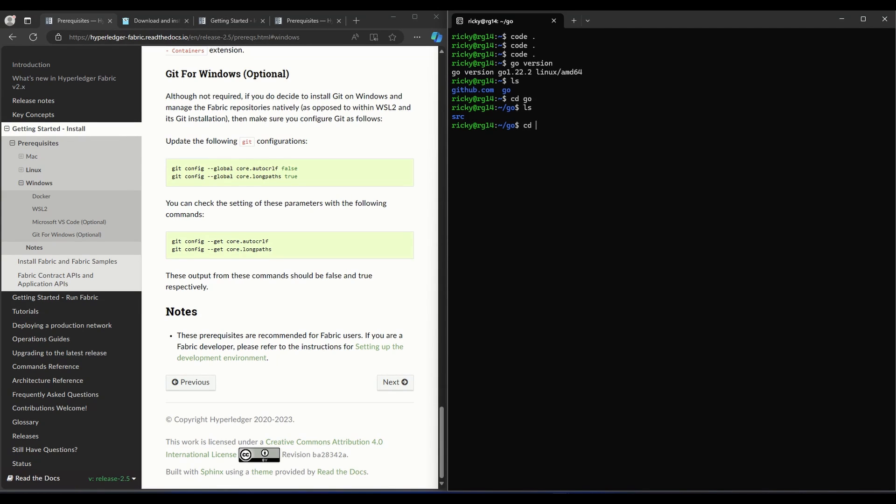
type("src/github.com/fabric-samples/")
type("ls")
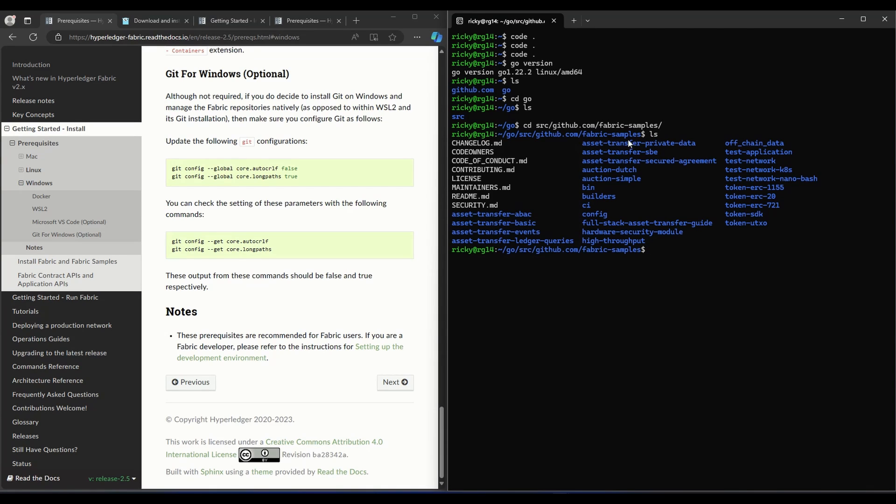
mouse_move(175, 137)
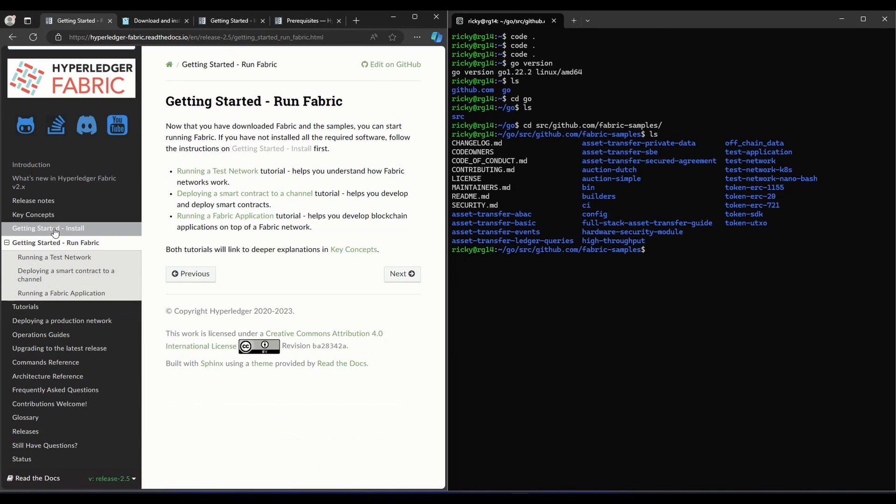
Navigate the sidebar to Install Fabric and Fabric Samples and scroll to the curl install-script command
left_click(48, 227)
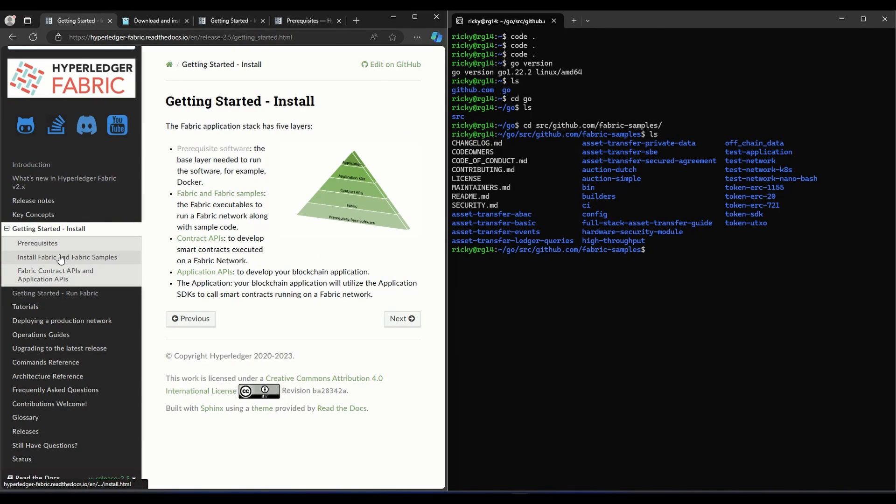
left_click(67, 257)
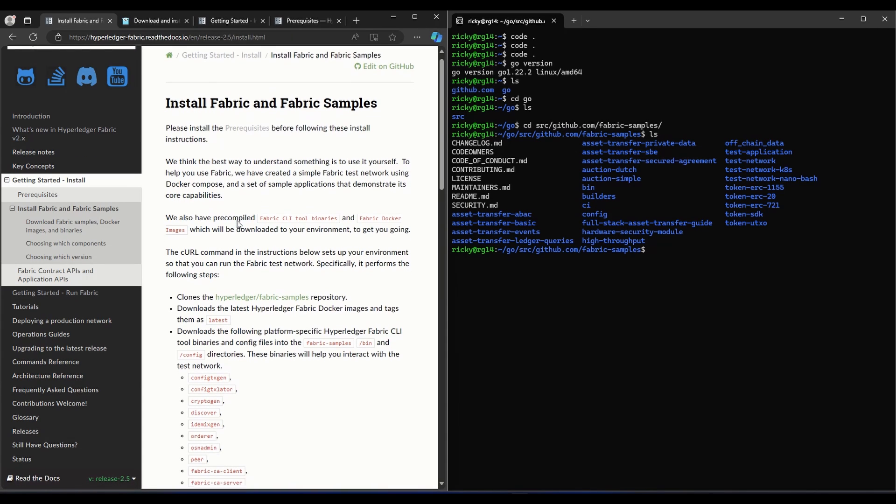
scroll("down", 3)
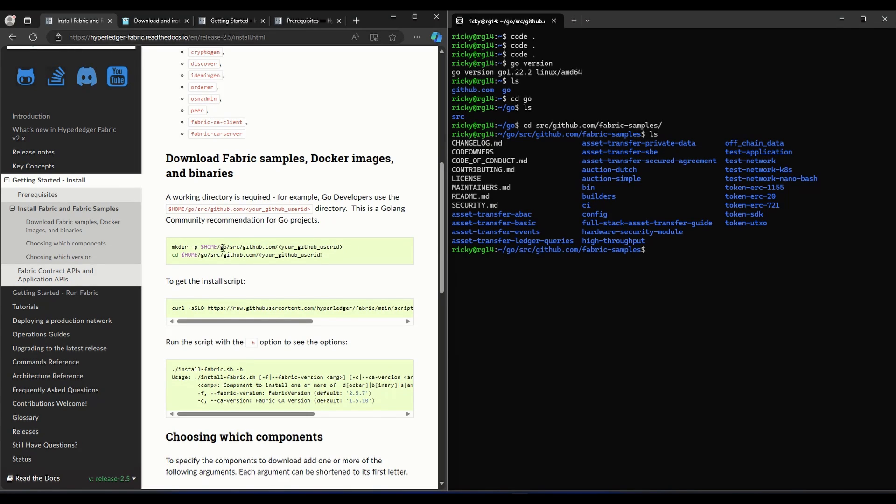
scroll("down", 3)
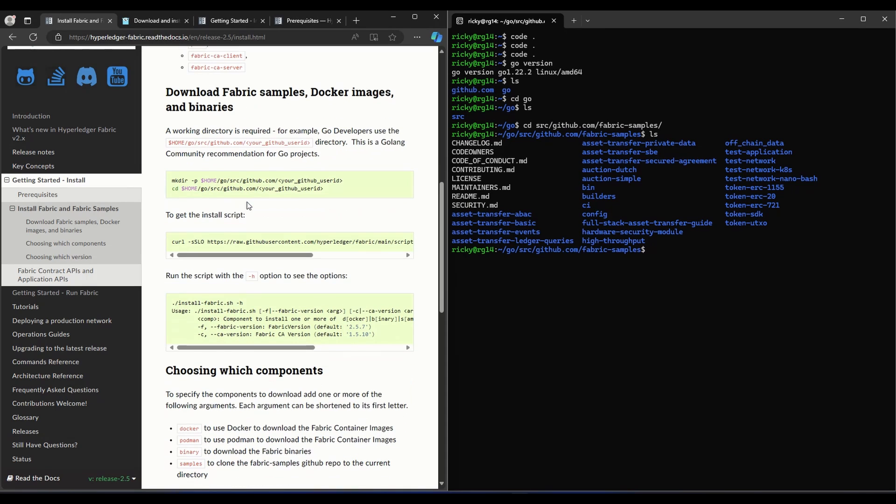
scroll("down", 3)
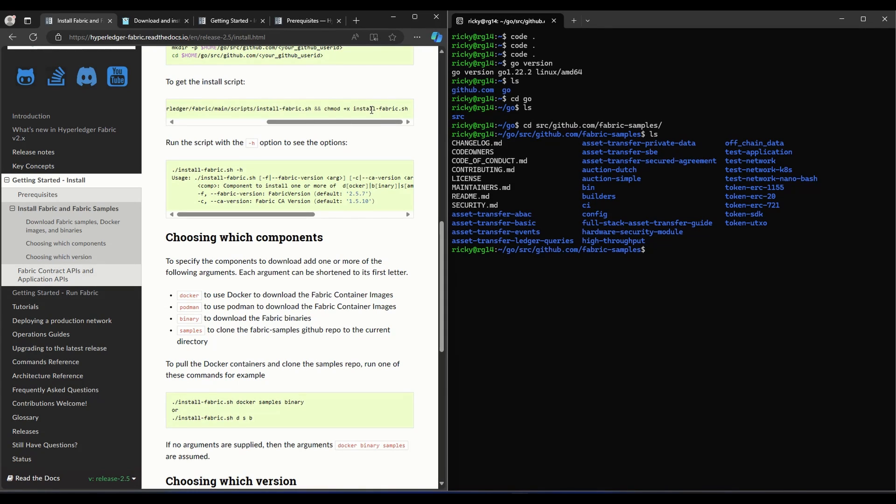
Select the install-fabric.sh name in the docs, then the fabric-samples and install-fabric.sh names listed in the shell
double_click(360, 108)
type("cd ..")
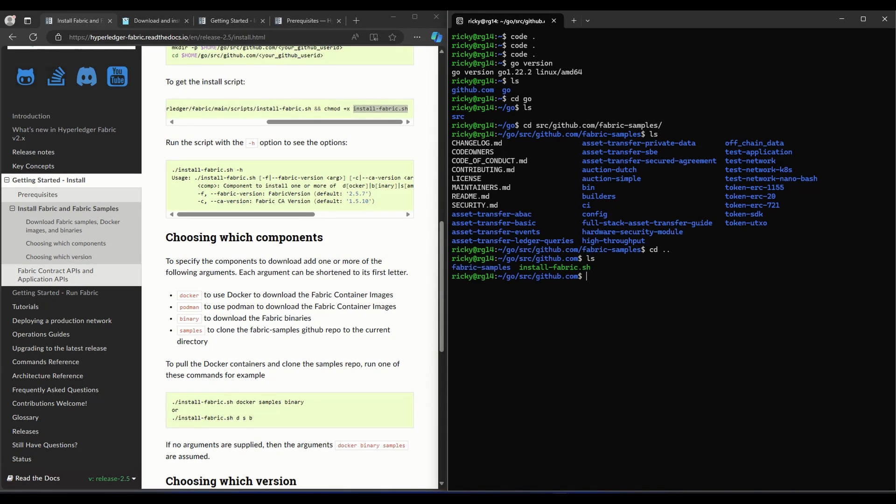
double_click(554, 266)
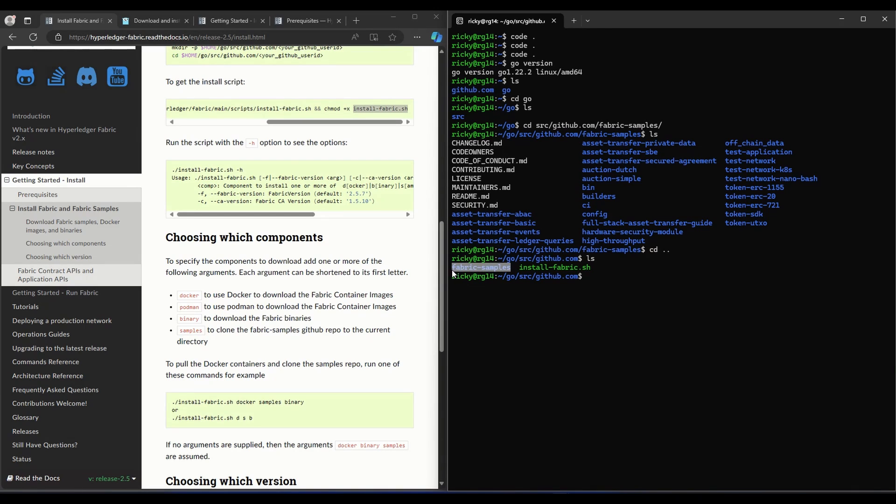
mouse_move(518, 270)
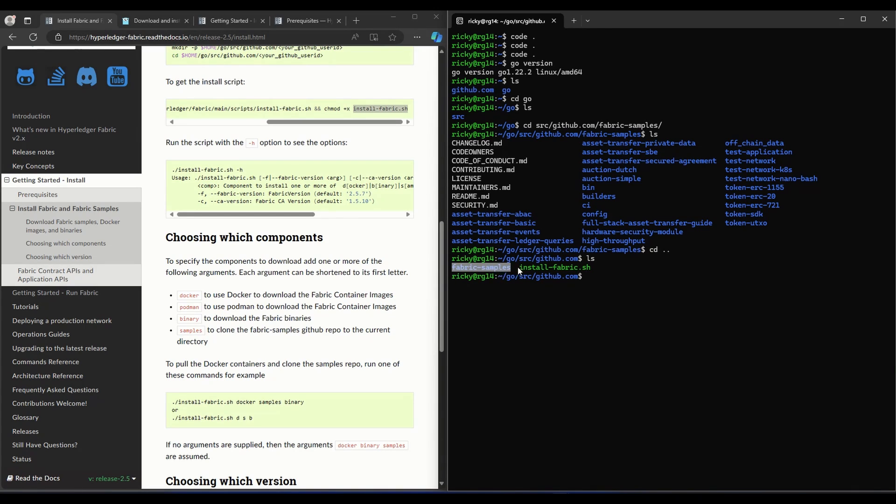
double_click(555, 267)
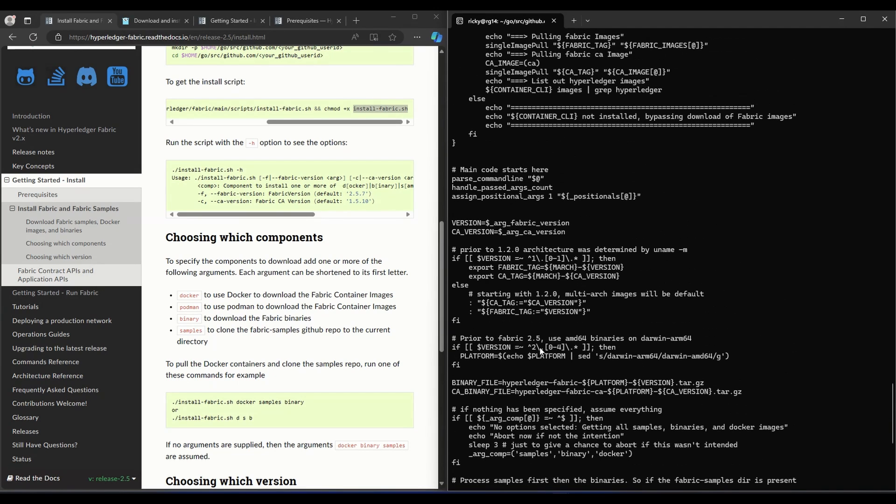
mouse_move(242, 309)
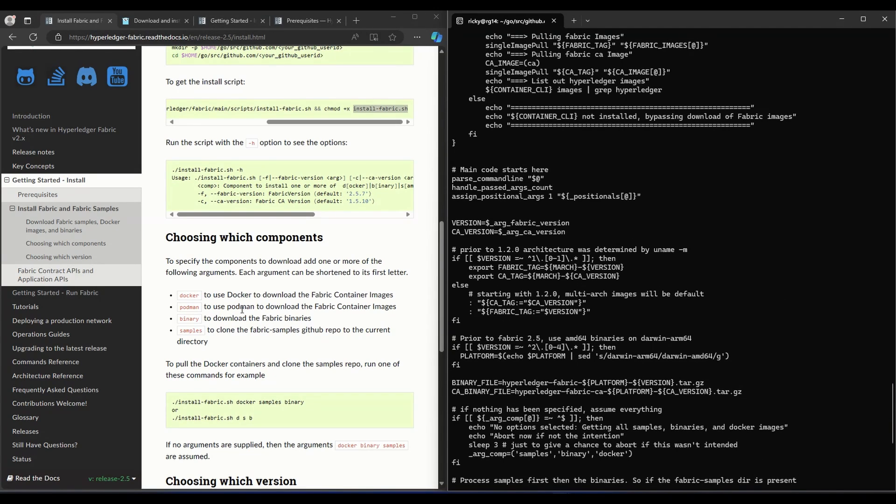
mouse_move(248, 306)
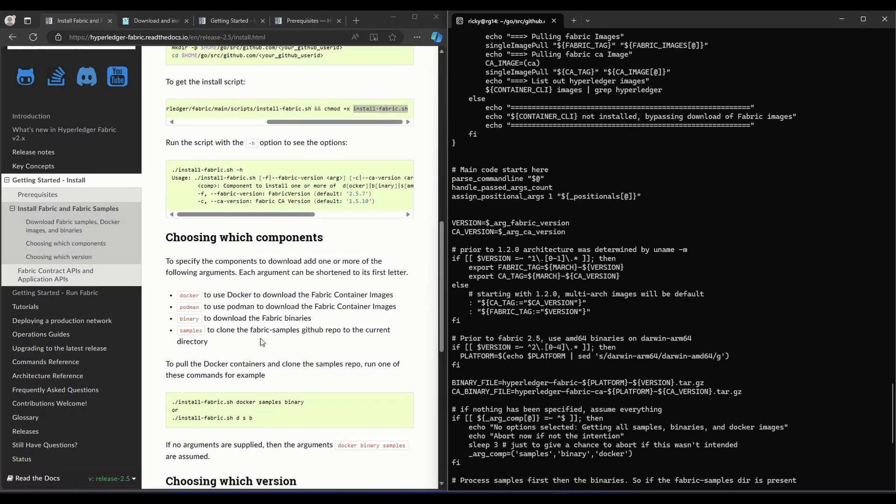
Run ./install-fabric.sh -h to print its usage help, then enter ./install-fabric.sh
scroll("down", 3)
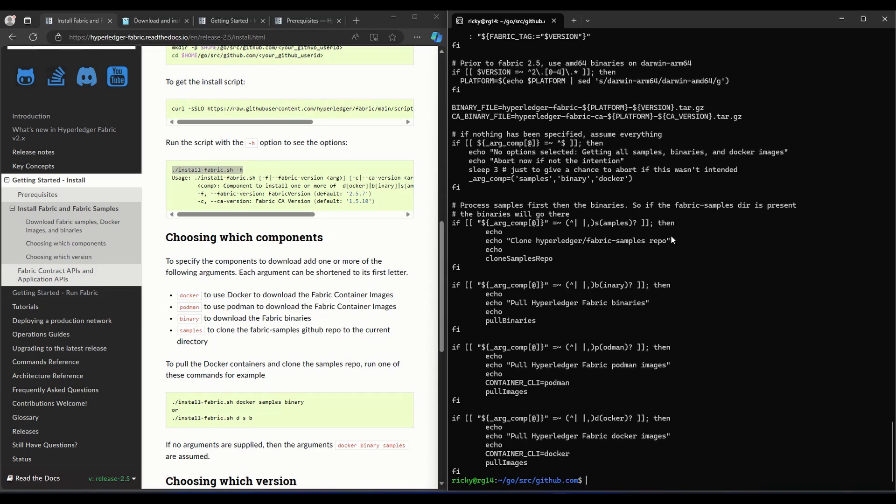
type("./install-fabric.sh 0h")
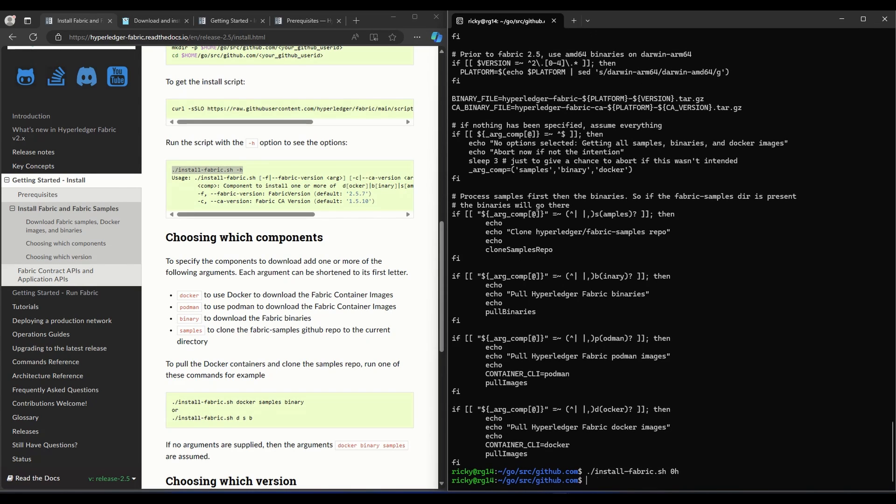
type("./install-fabric.sh -h")
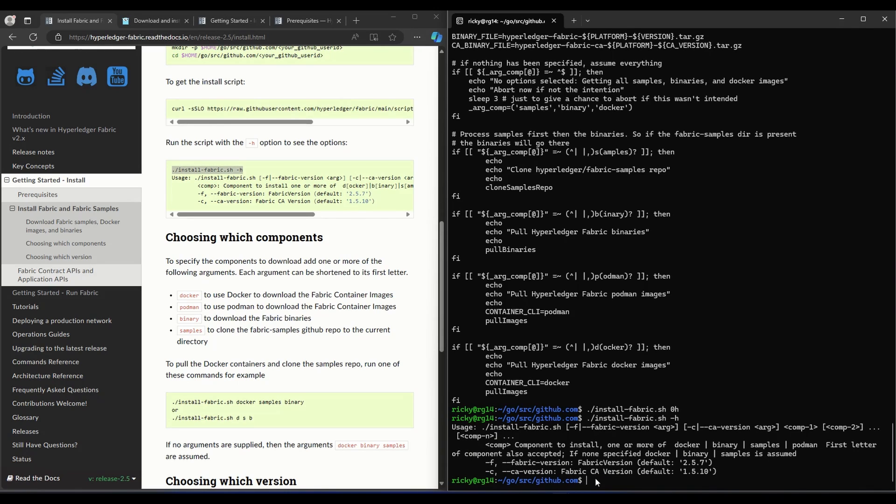
type("./install-fabric.sh")
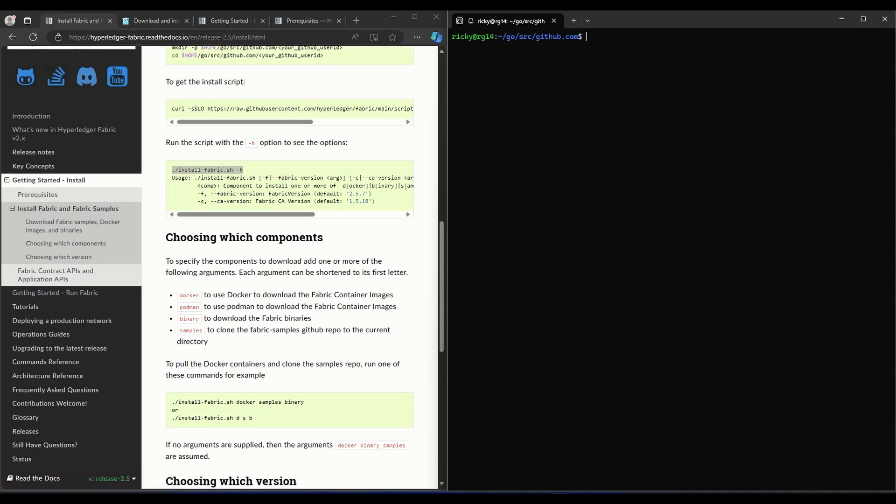
Run ls, cd fabric-samples/ and ls to list the samples such as test-network and bin
type("ls")
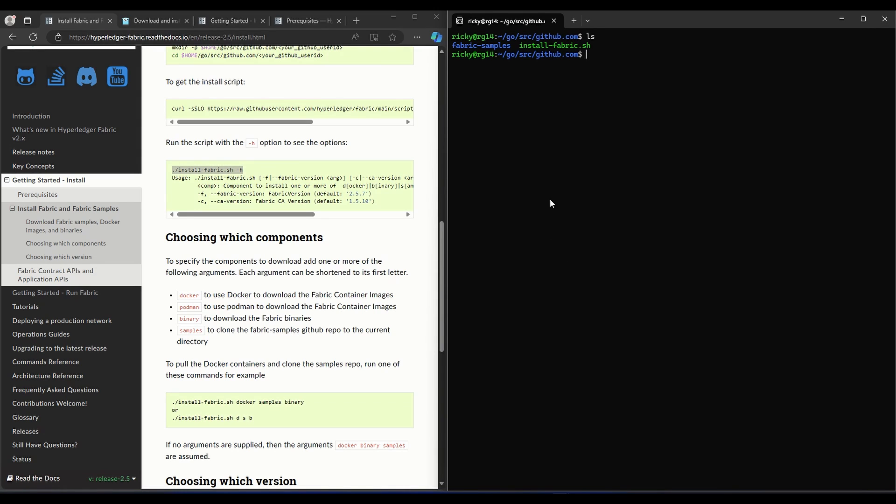
type("cd fabric-samples/")
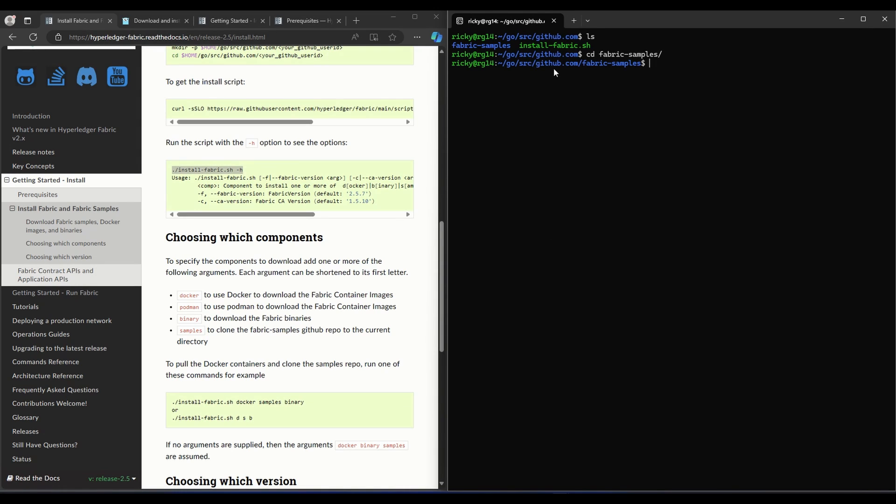
type("ls")
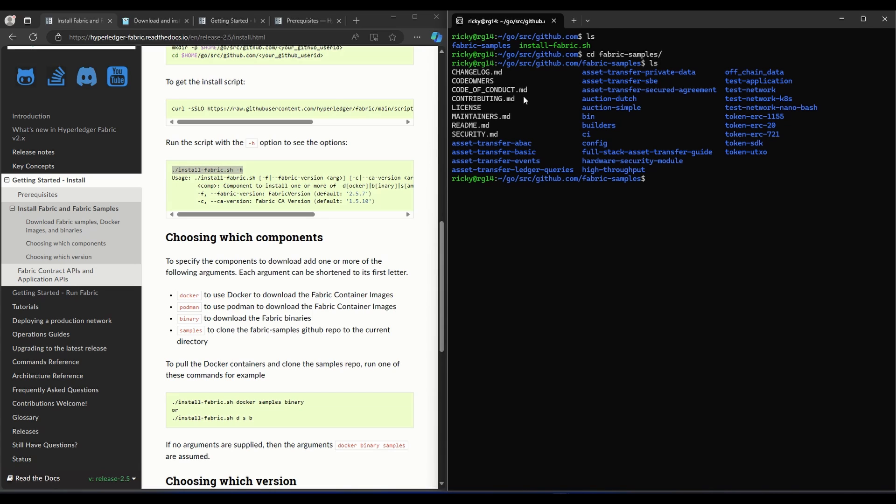